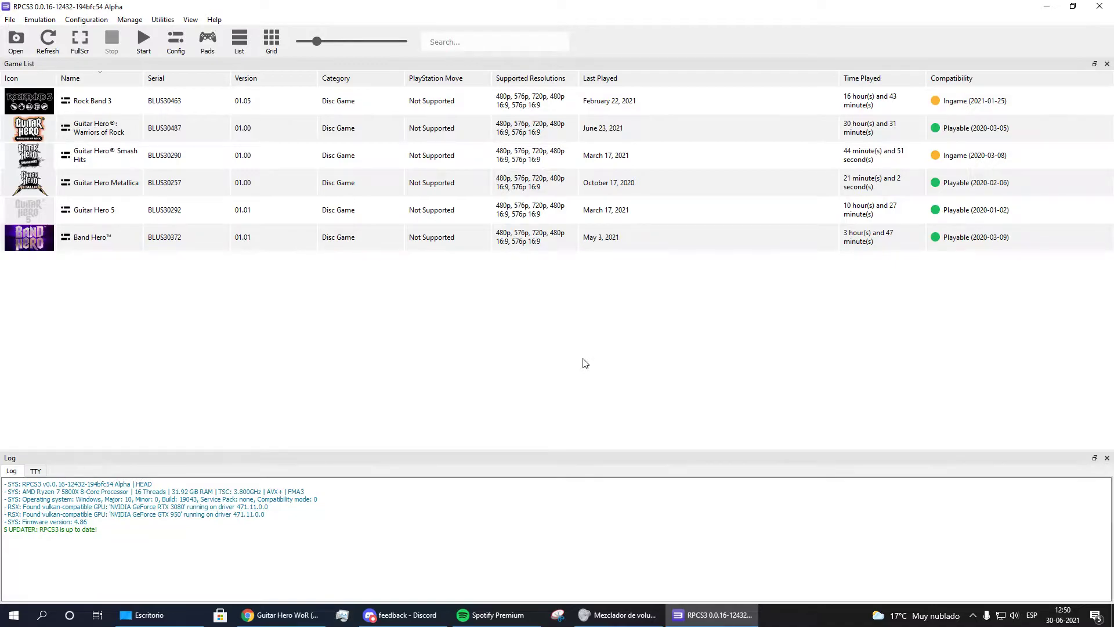
mouse_move(207, 41)
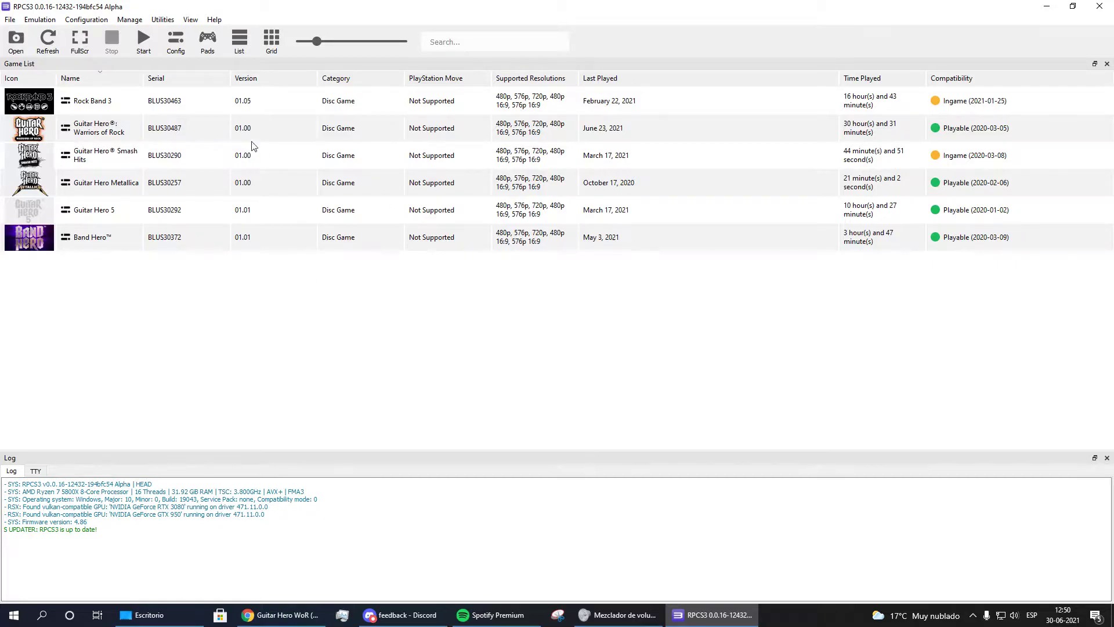
mouse_move(279, 133)
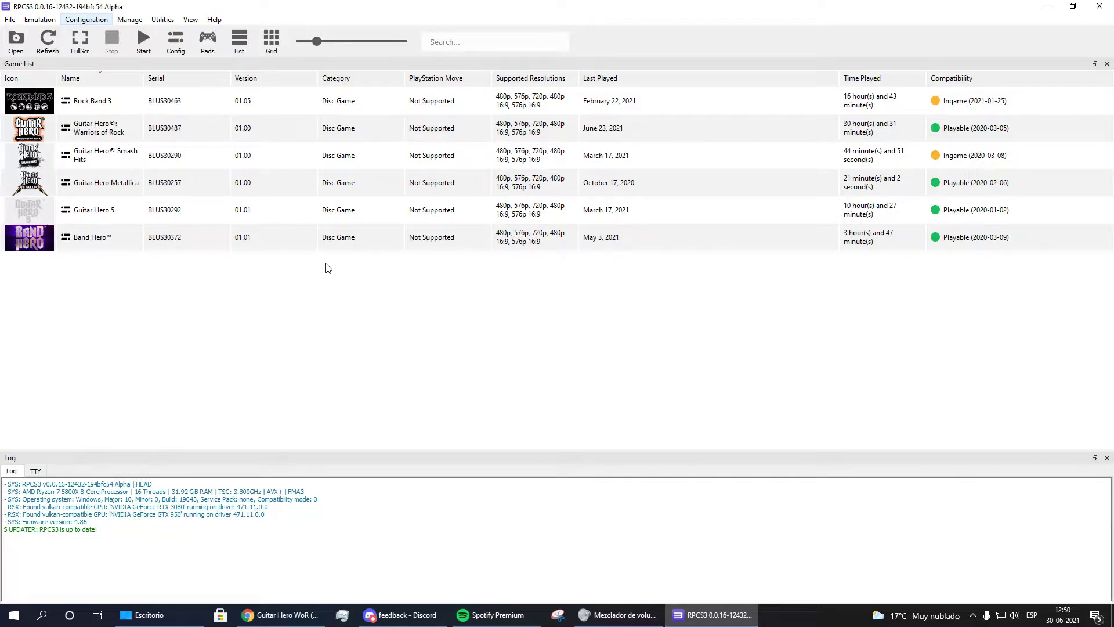
mouse_move(129, 214)
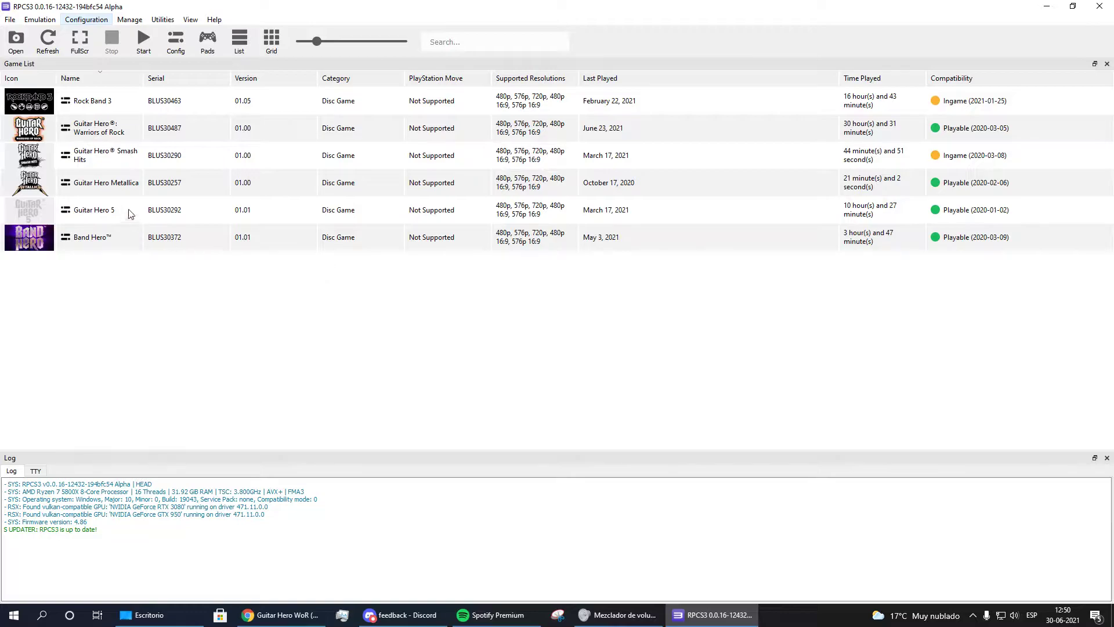
mouse_move(304, 58)
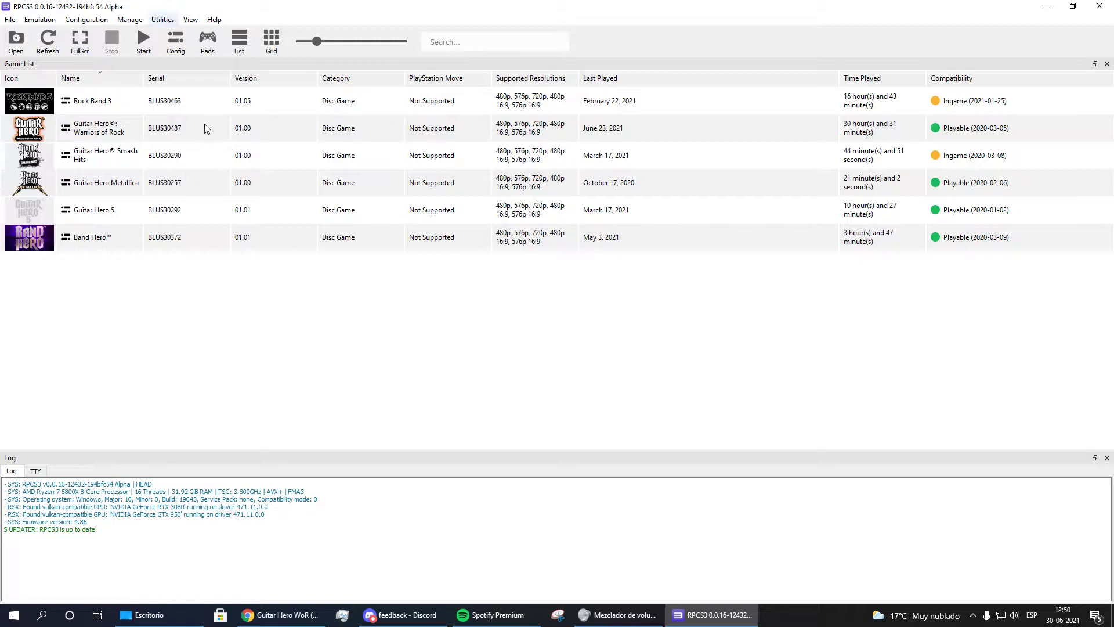
Select Guitar Hero: Warriors of Rock's custom configuration and move from CPU to GPU settings.
double_click(98, 128)
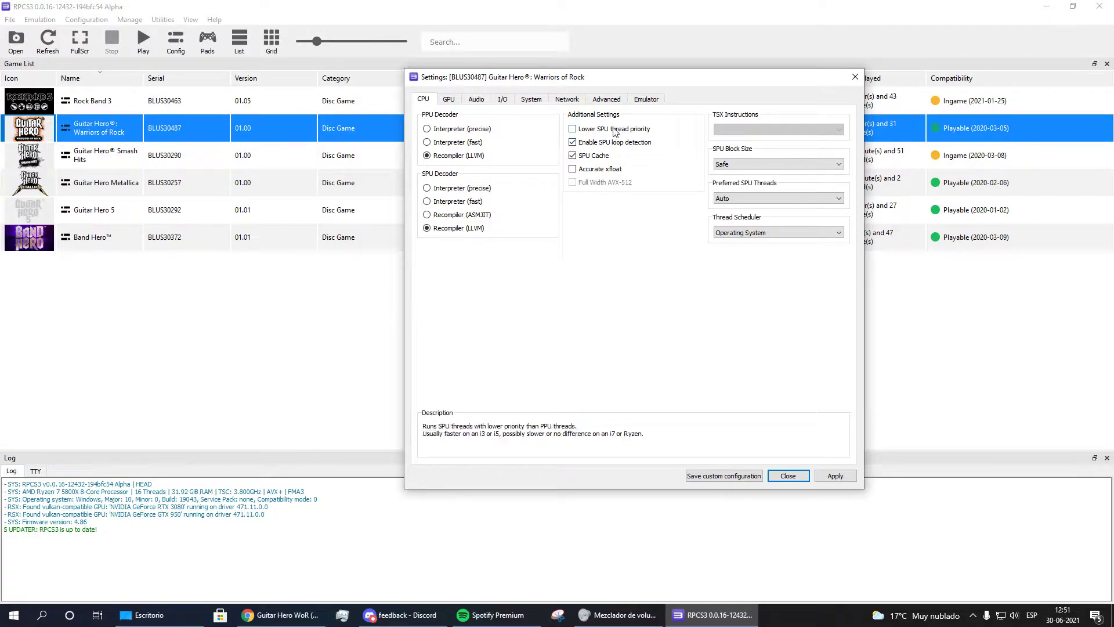
mouse_move(619, 137)
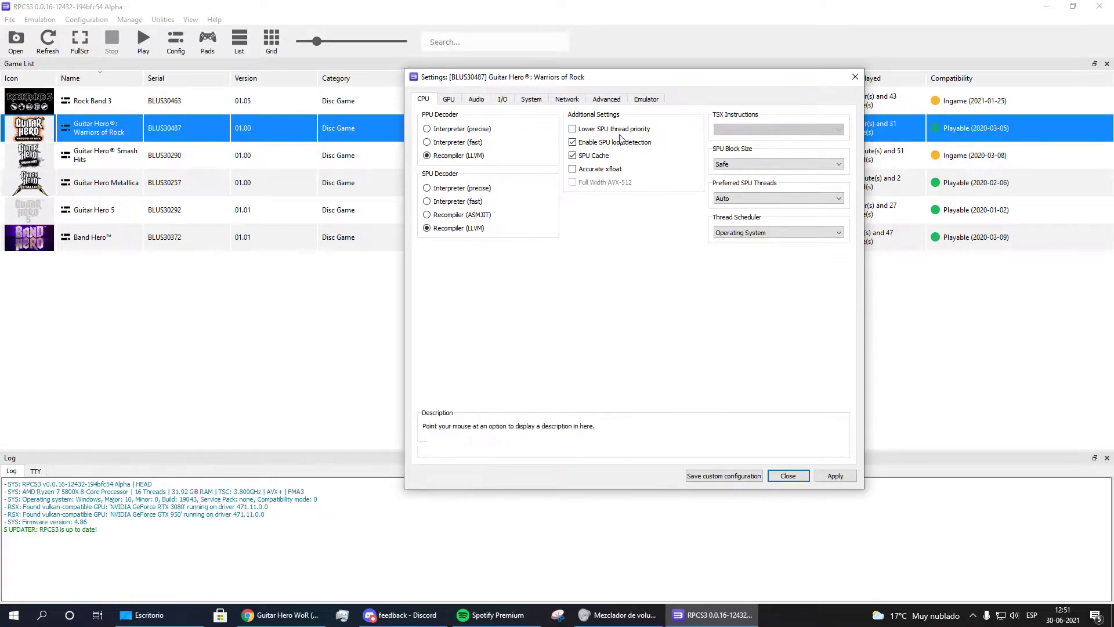
mouse_move(572, 129)
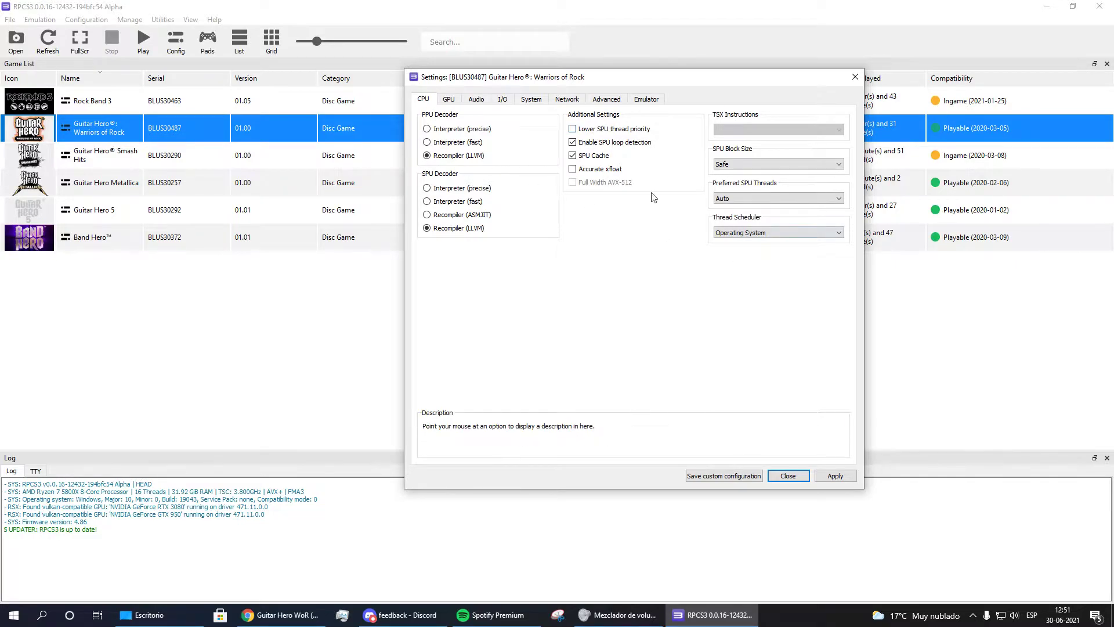
click(447, 99)
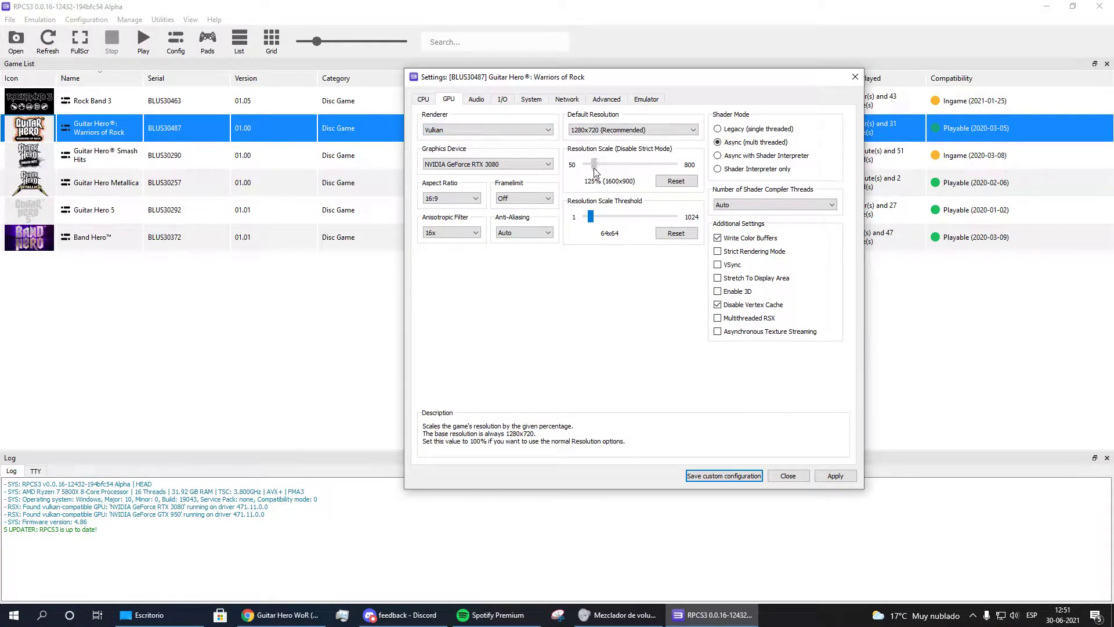
Raise the resolution scale to 300% (3840x2160) and move to the Audio settings.
drag(593, 164, 603, 163)
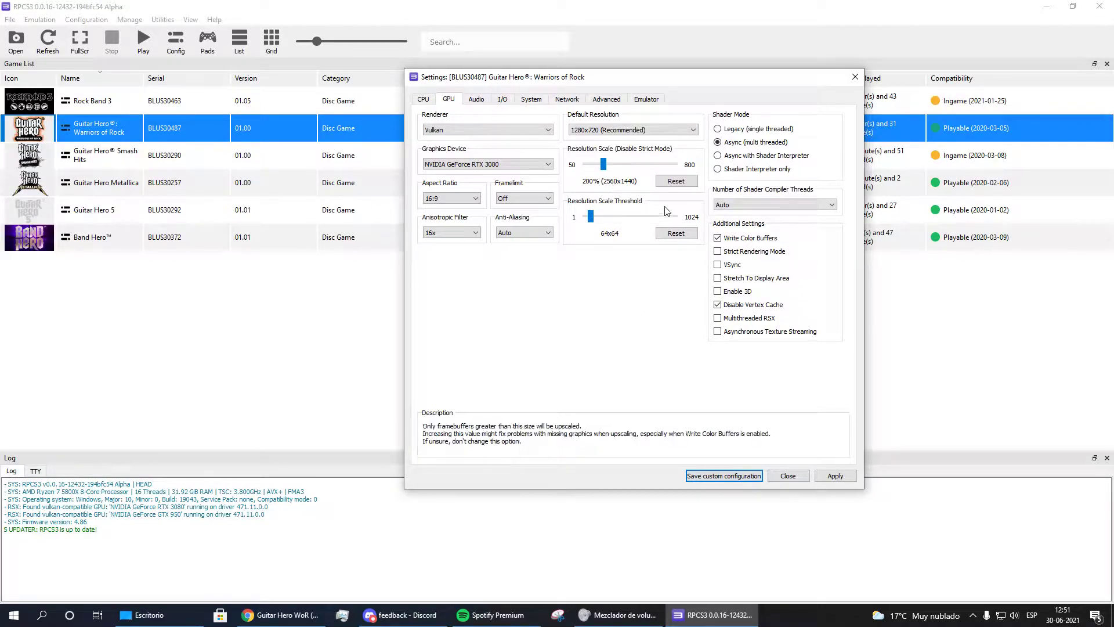
drag(602, 164, 616, 164)
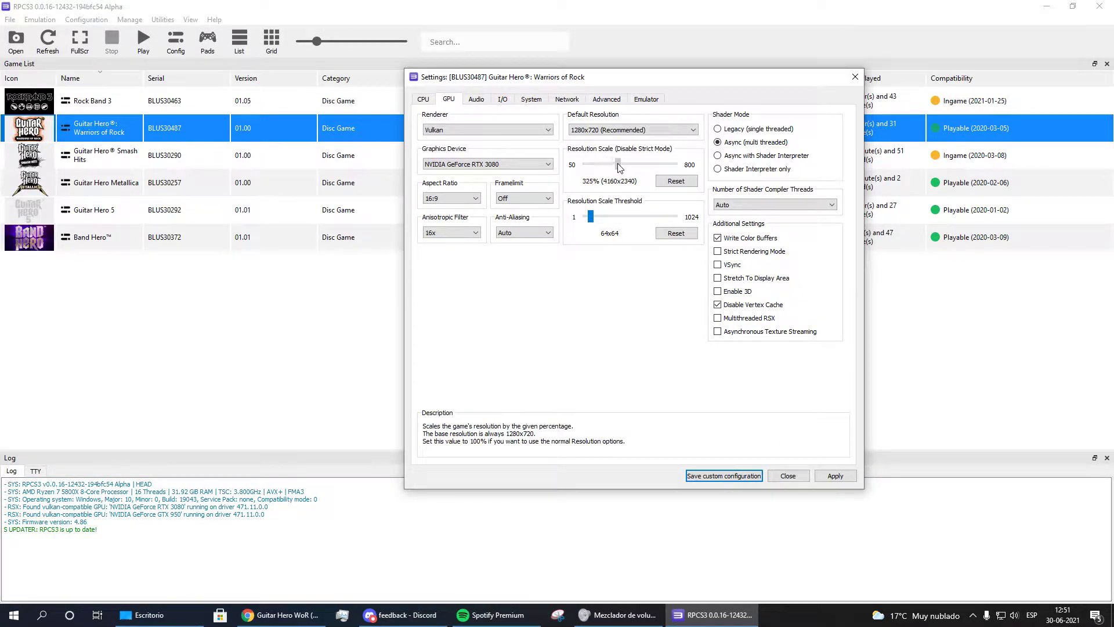
drag(622, 163, 618, 164)
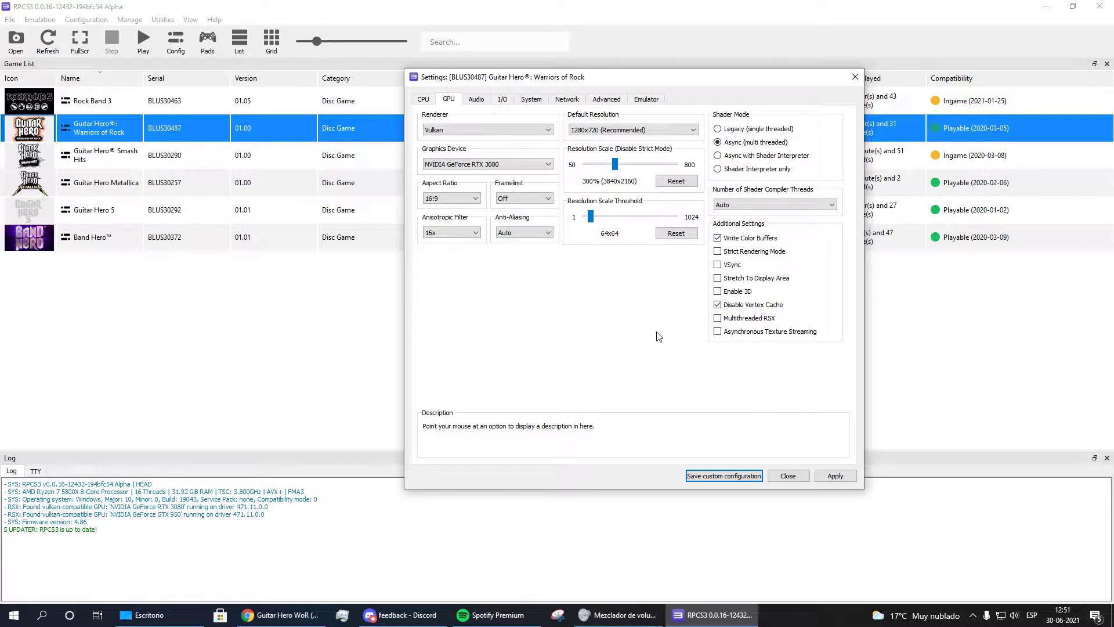
mouse_move(746, 200)
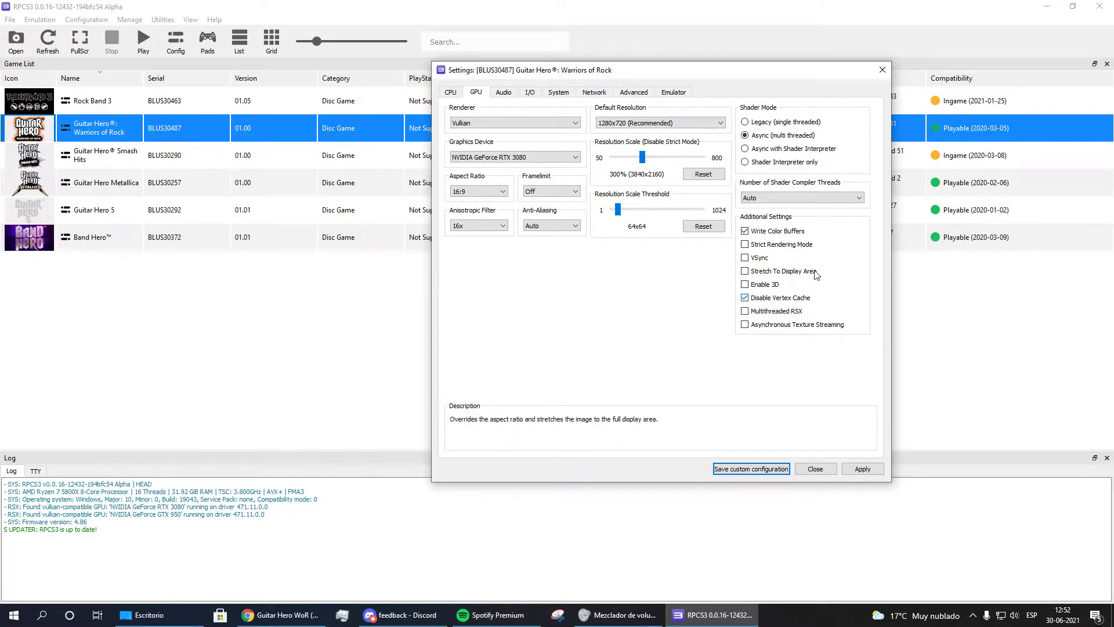
mouse_move(766, 235)
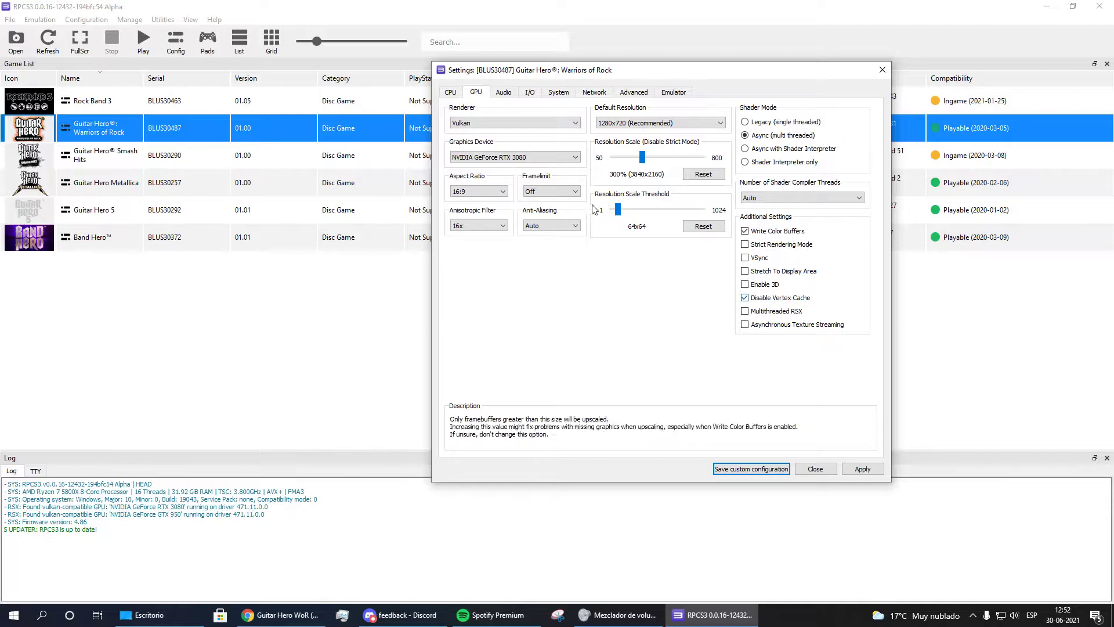
click(503, 92)
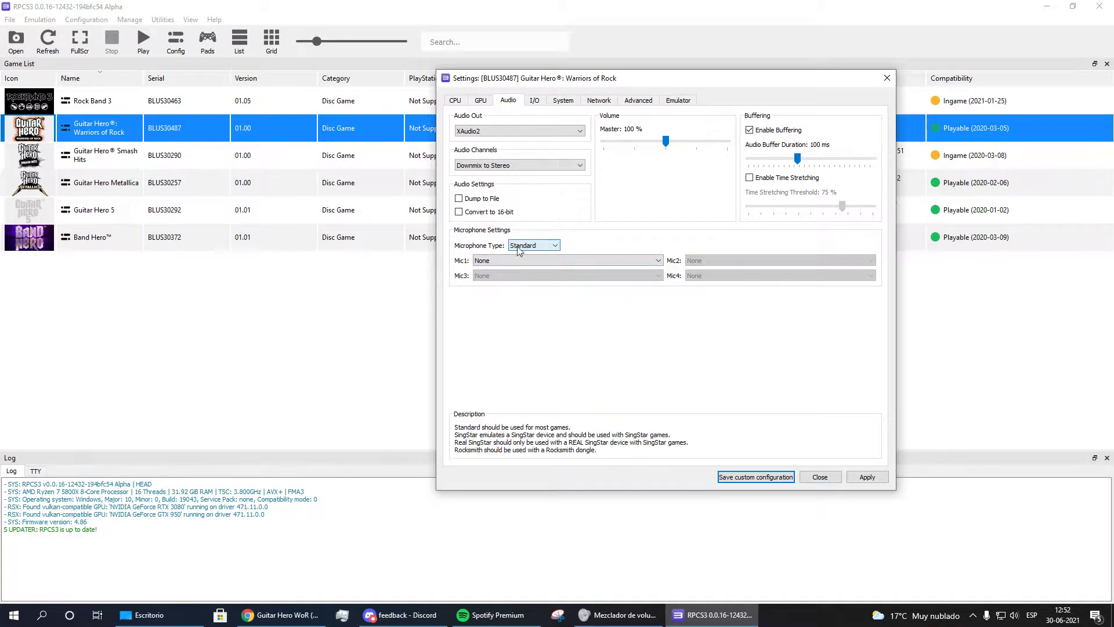
mouse_move(536, 272)
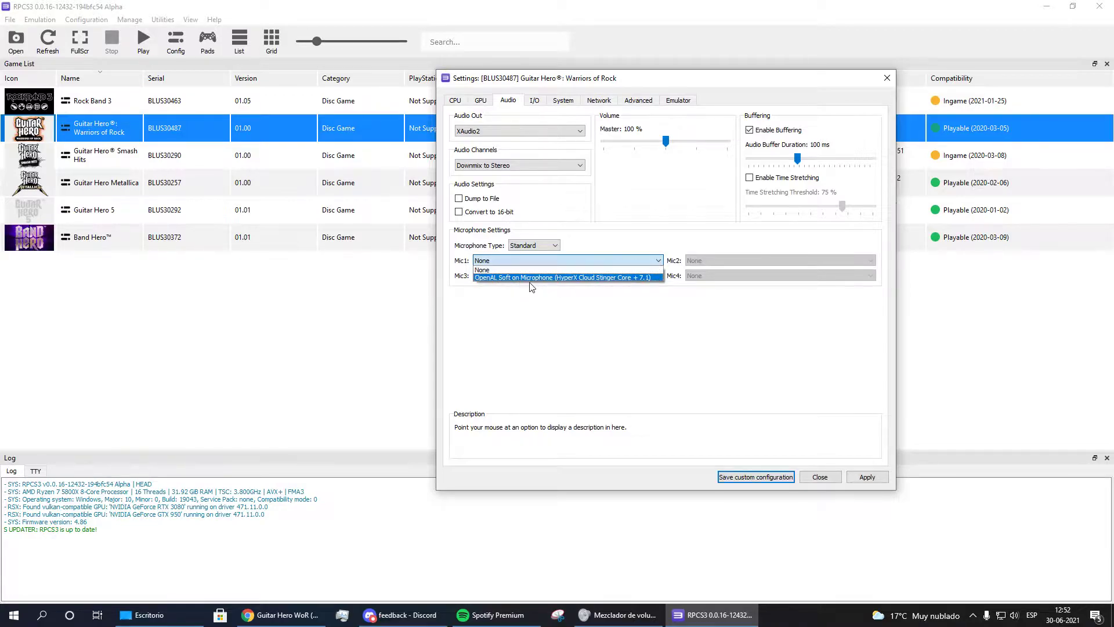
mouse_move(539, 281)
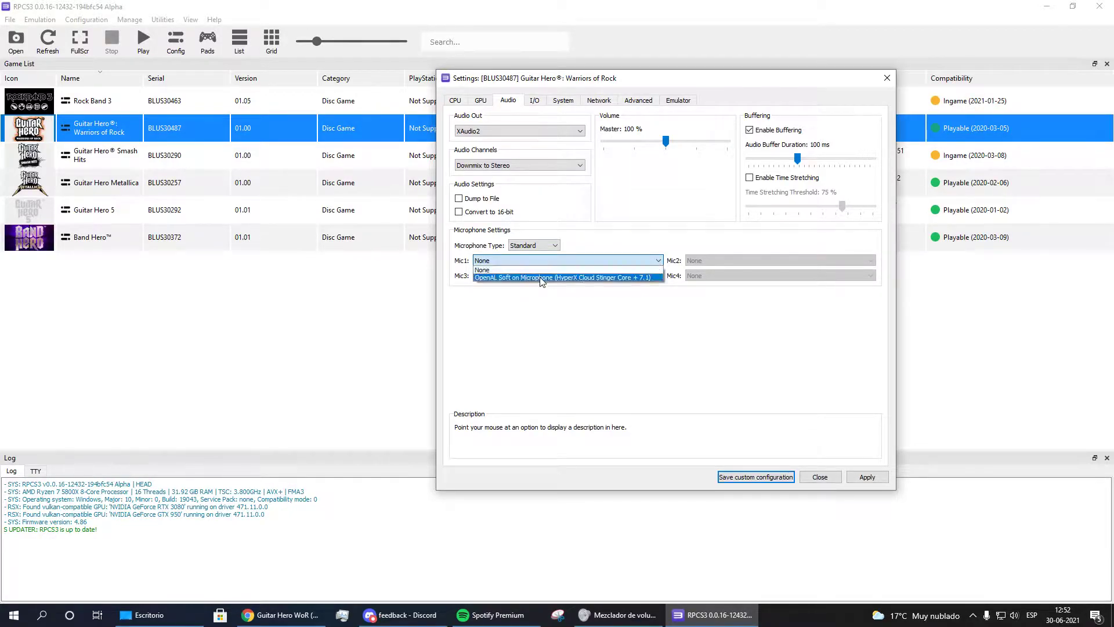
mouse_move(506, 268)
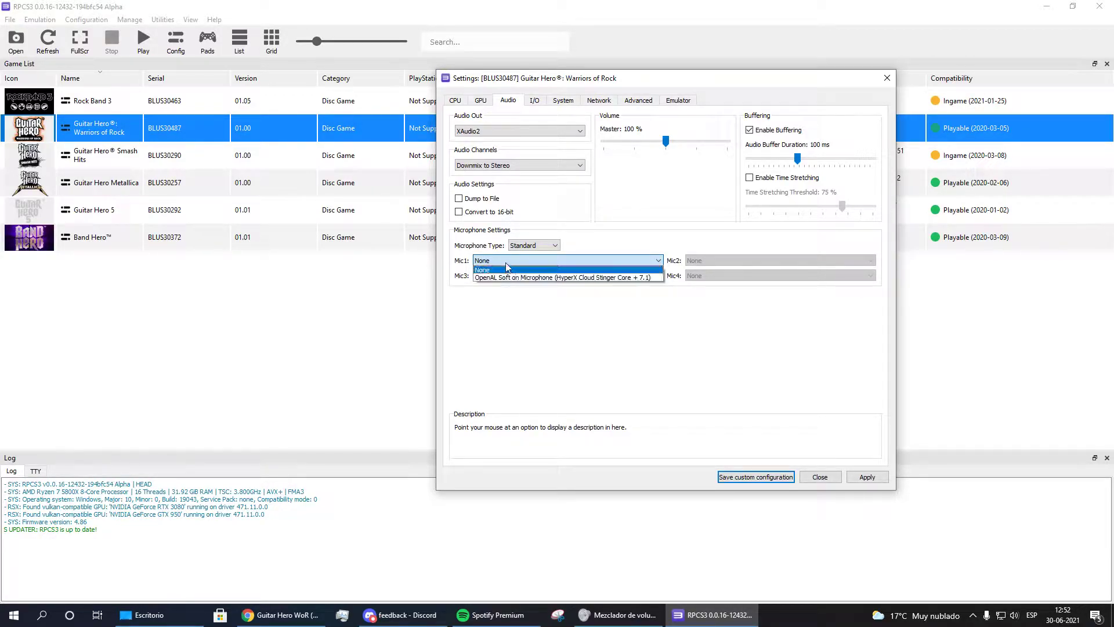
Keep Mic1 set to None after checking the microphone list, then show the I/O settings.
click(481, 269)
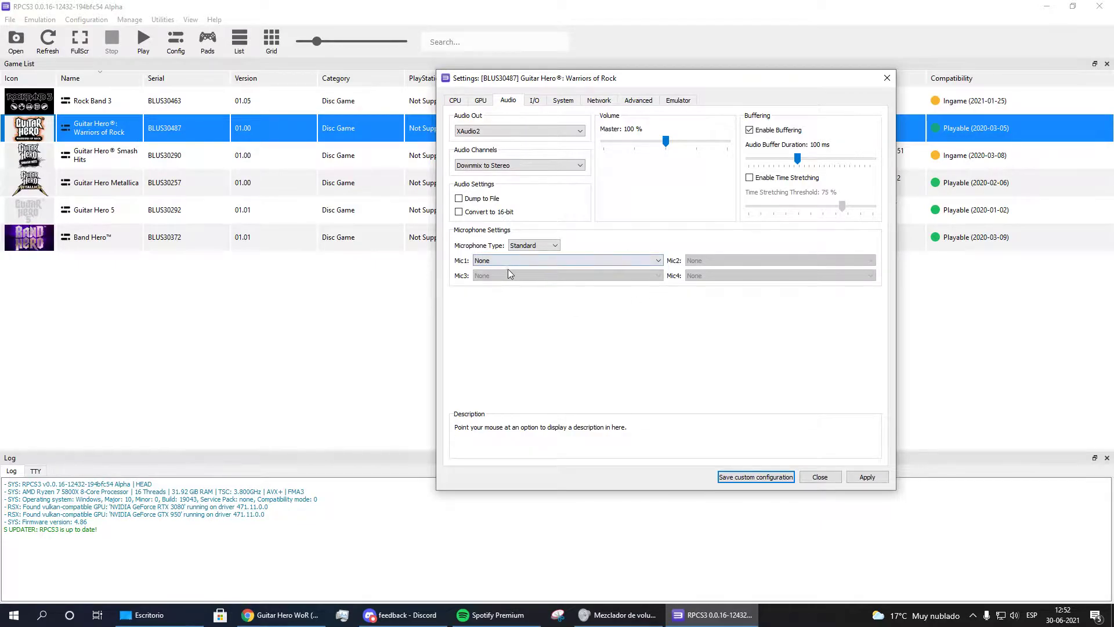
click(564, 260)
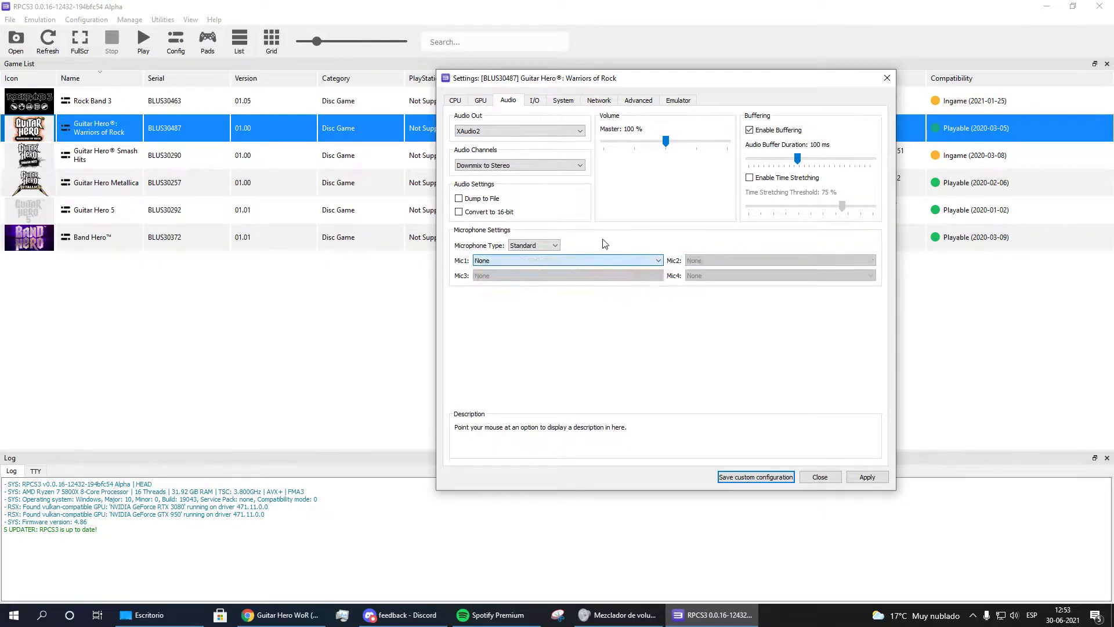
click(534, 100)
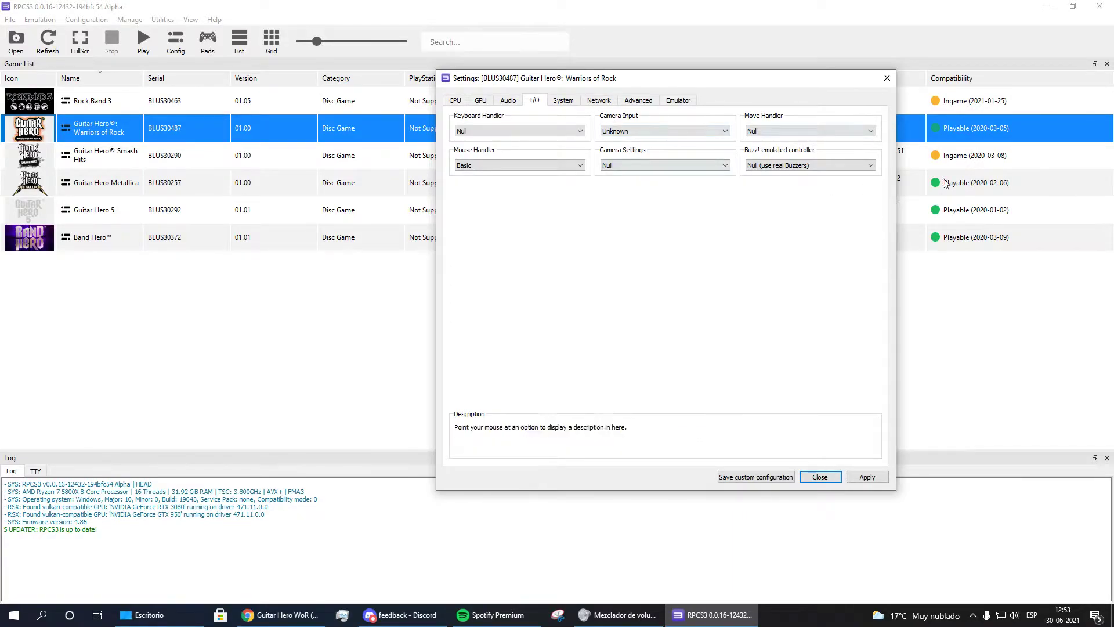
Check the System and Network pages, then show the Advanced options.
click(563, 100)
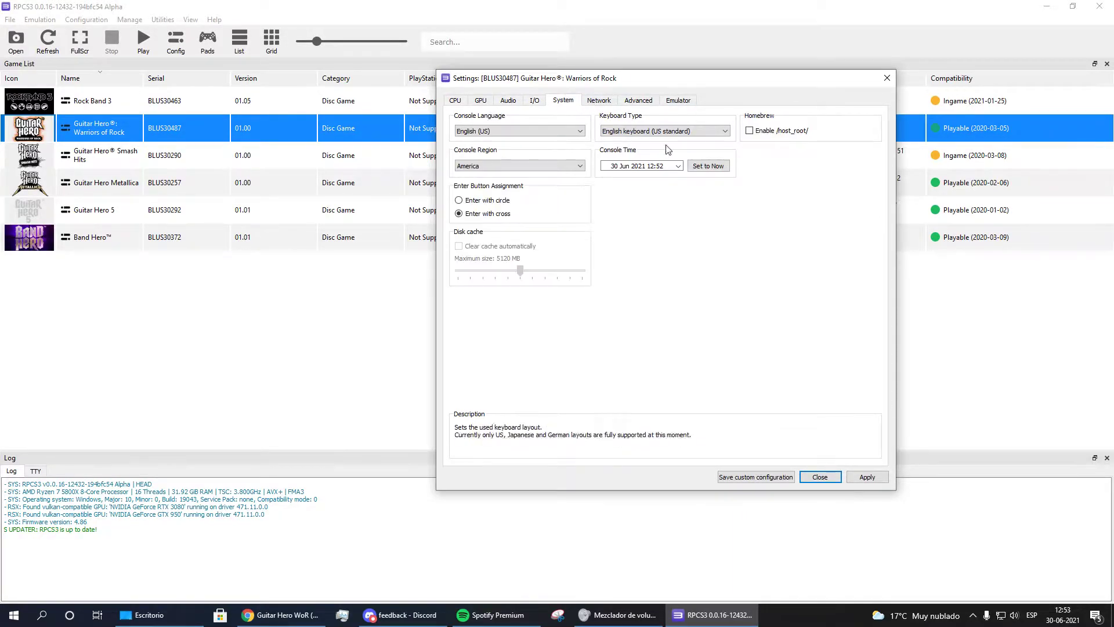
click(598, 99)
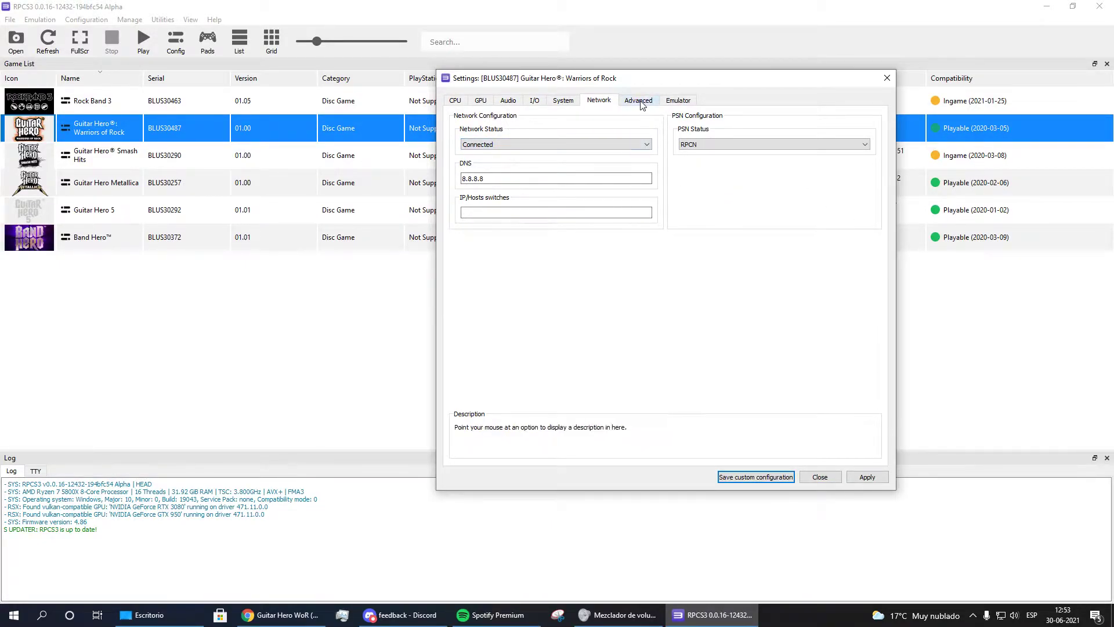
click(637, 100)
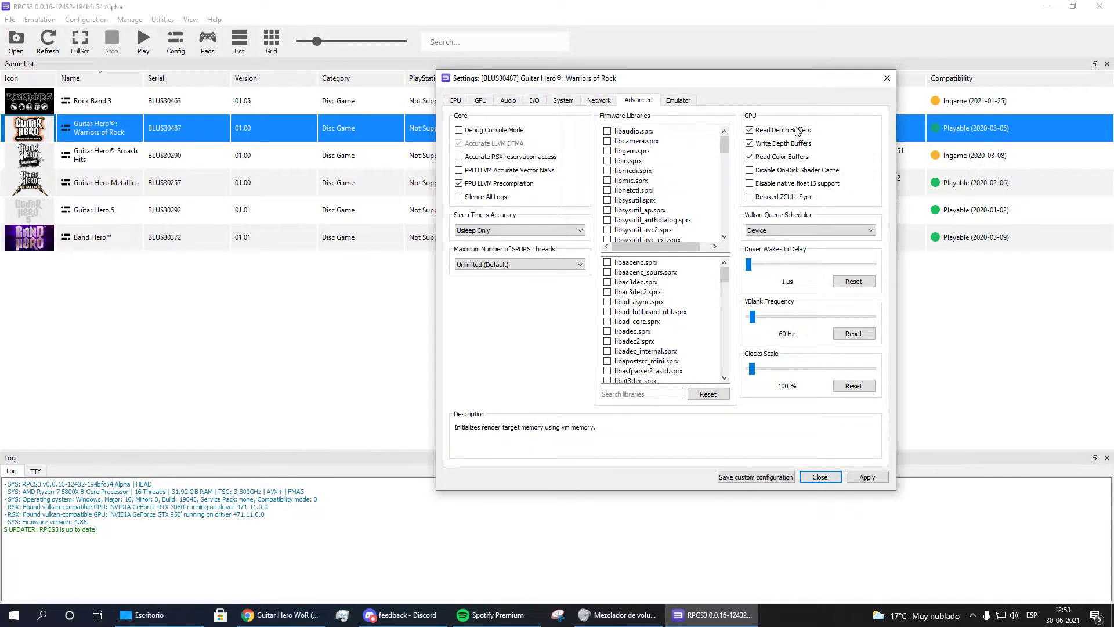
mouse_move(776, 143)
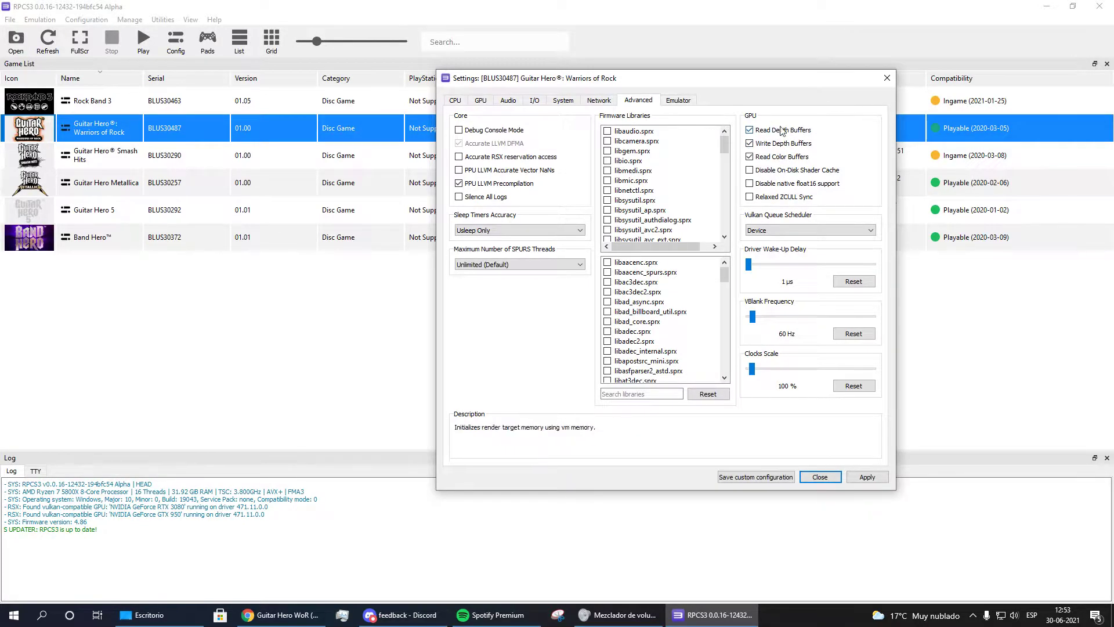
Toggle Read Depth Buffers off and on, leaving Read Depth, Write Depth and Read Color Buffers enabled.
click(749, 129)
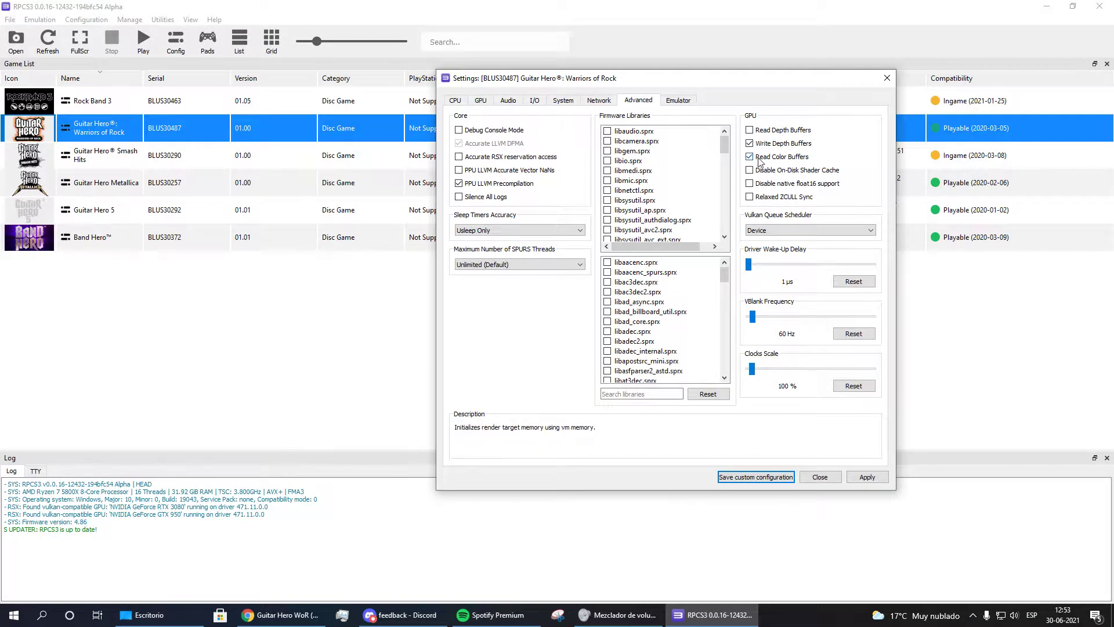
click(748, 157)
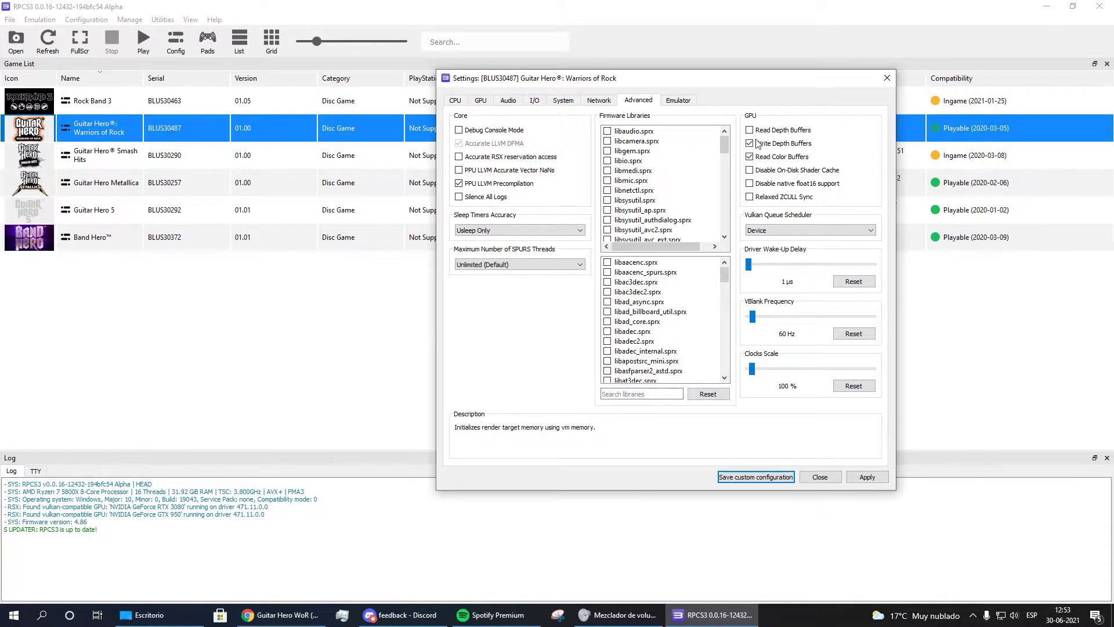
click(749, 143)
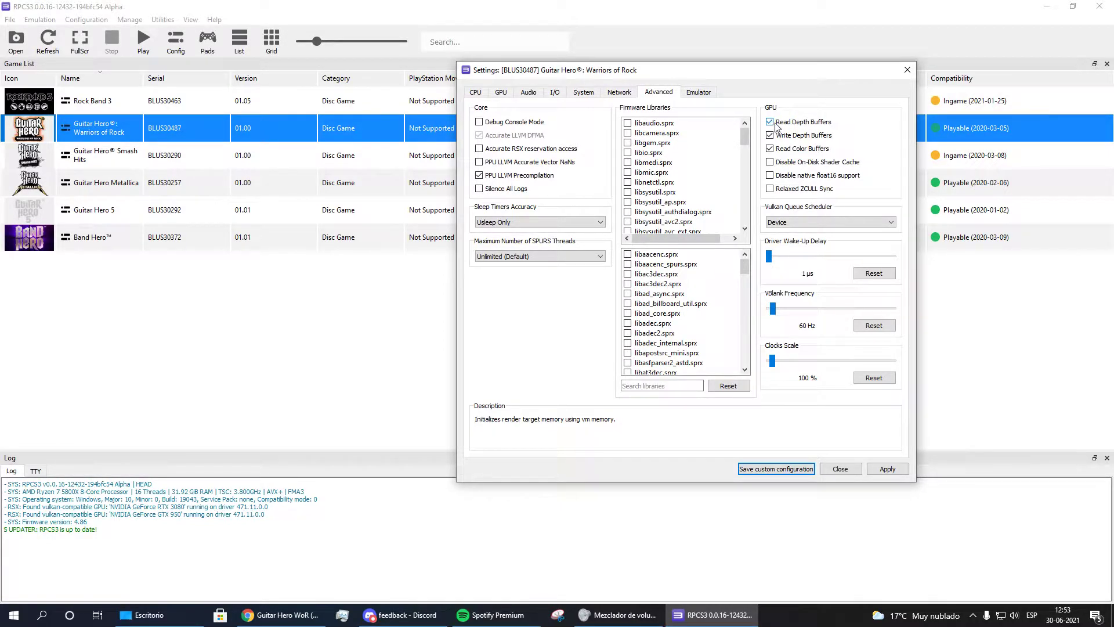
click(771, 122)
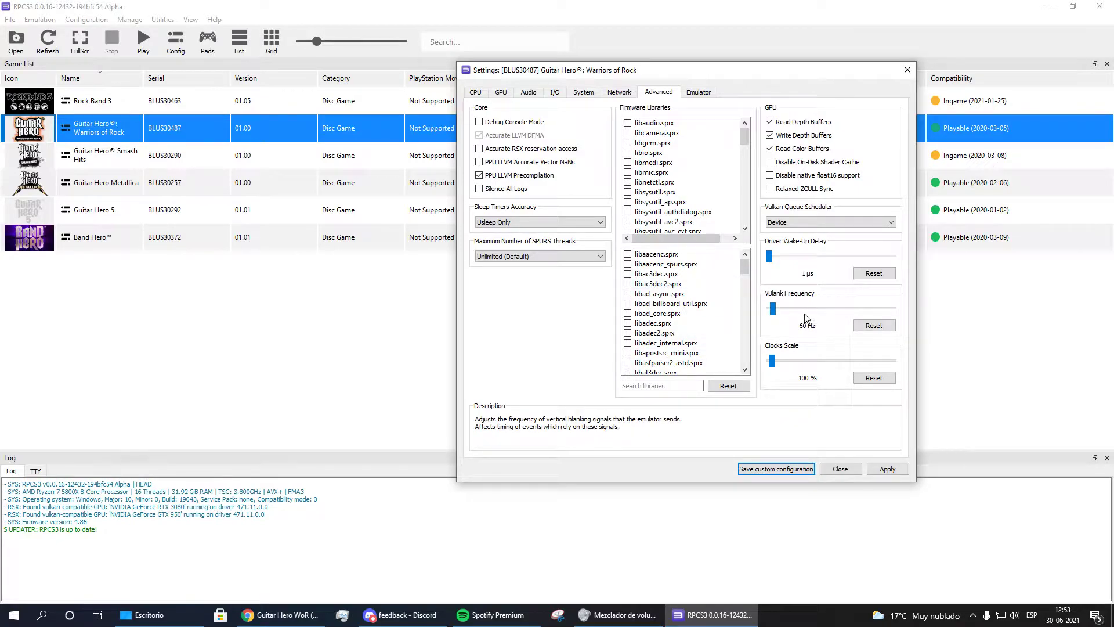
Move the VBlank frequency slider through 210, 150 and 120 Hz, returning it to 60 Hz.
drag(773, 309, 787, 309)
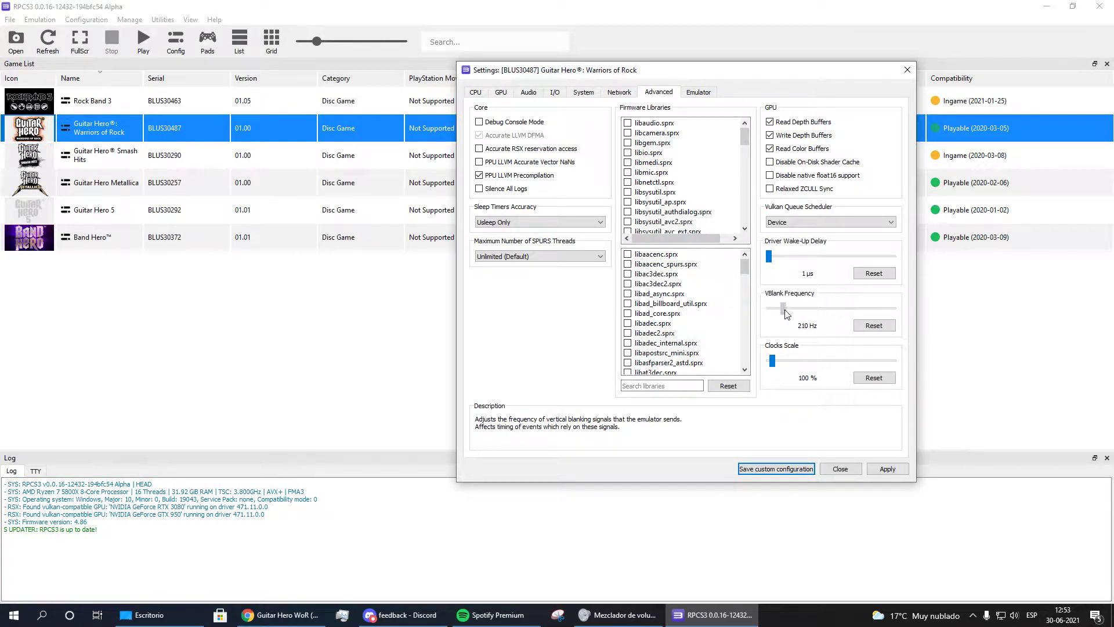
drag(786, 307, 780, 306)
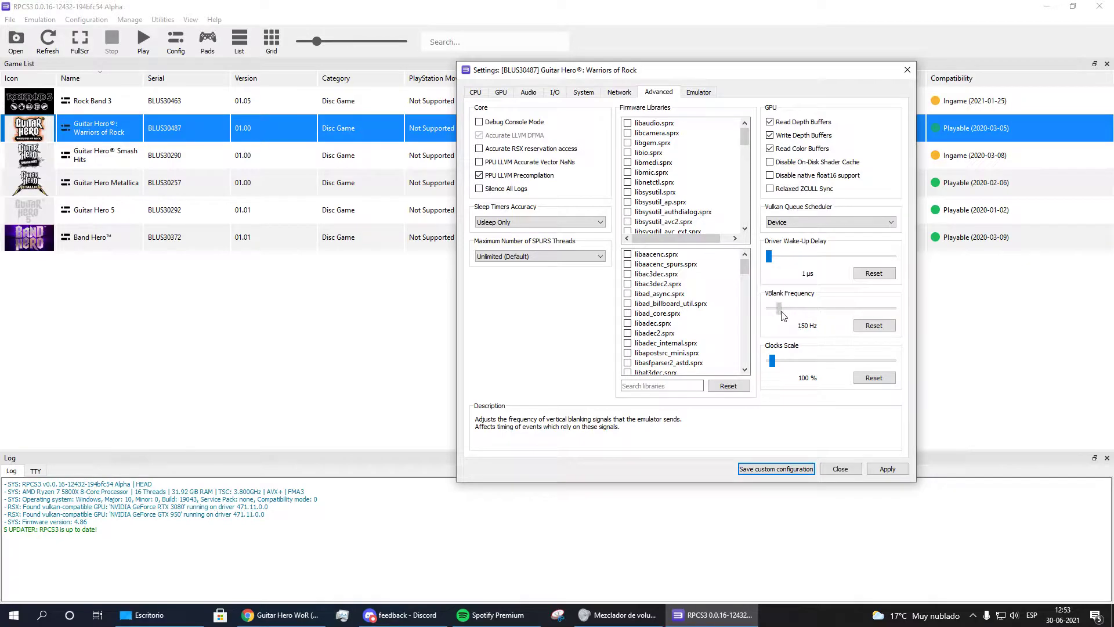
drag(781, 308, 777, 308)
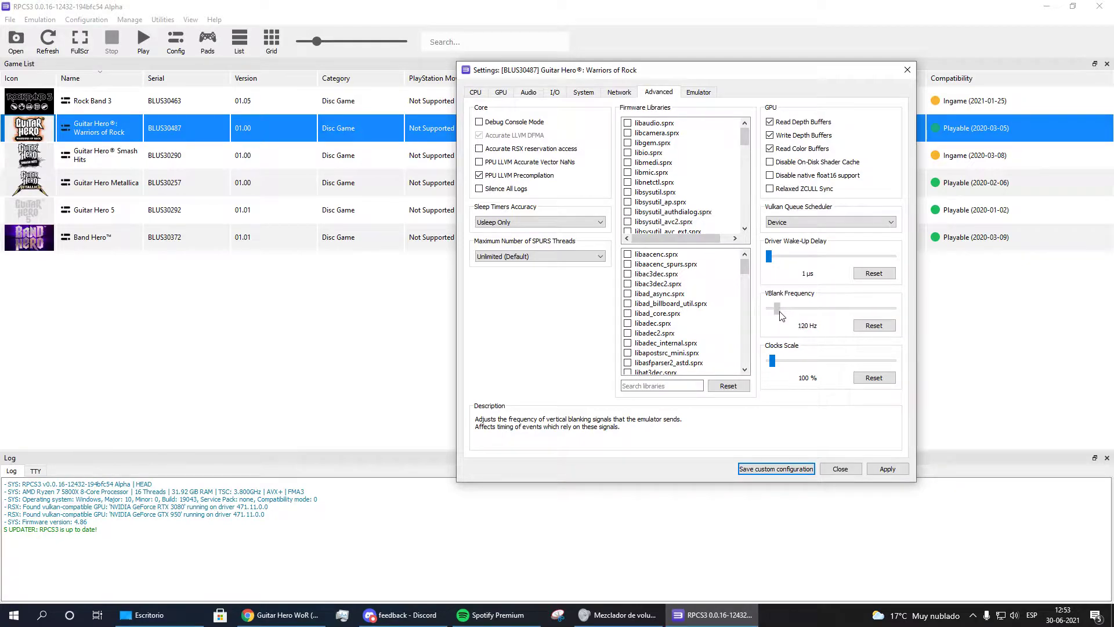
drag(776, 309, 787, 308)
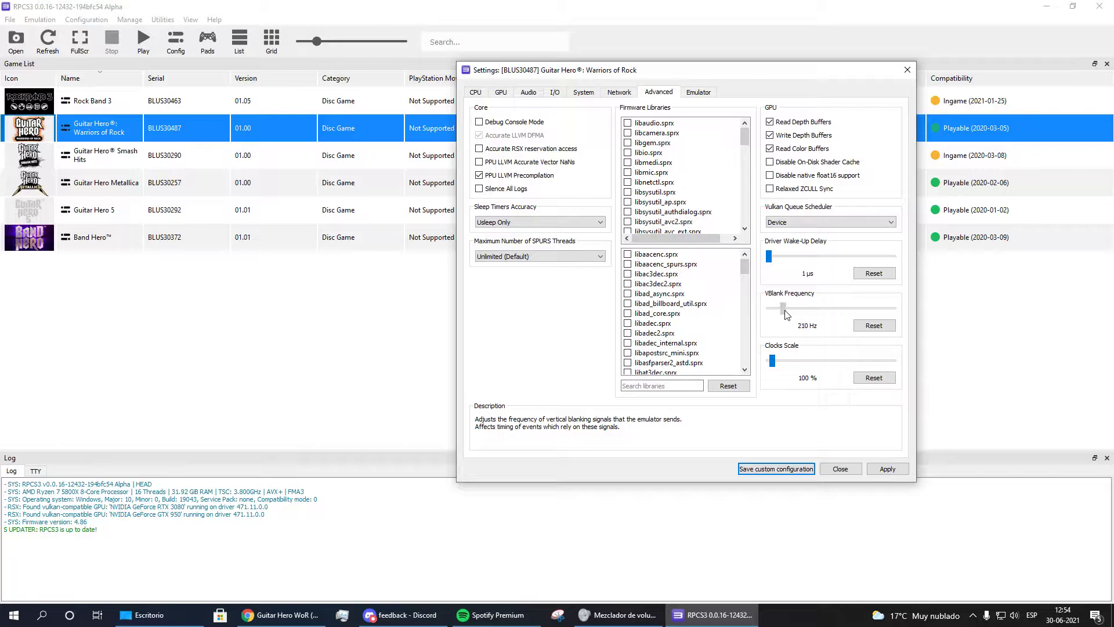
drag(785, 307, 772, 307)
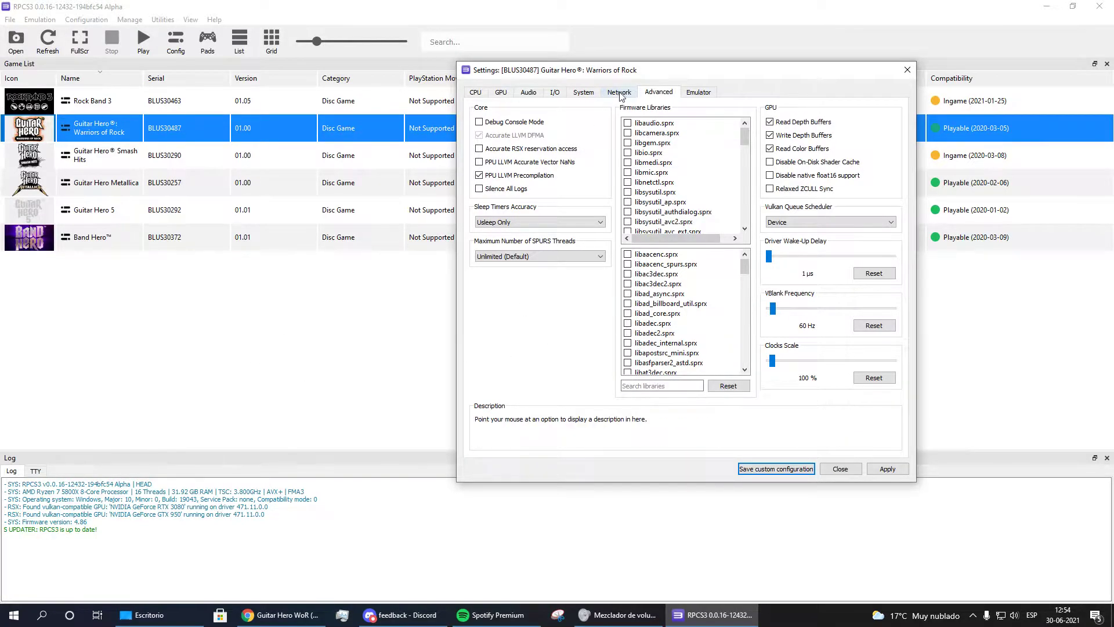
Close the Warriors of Rock custom settings and bring up the Pads gamepad settings.
click(475, 92)
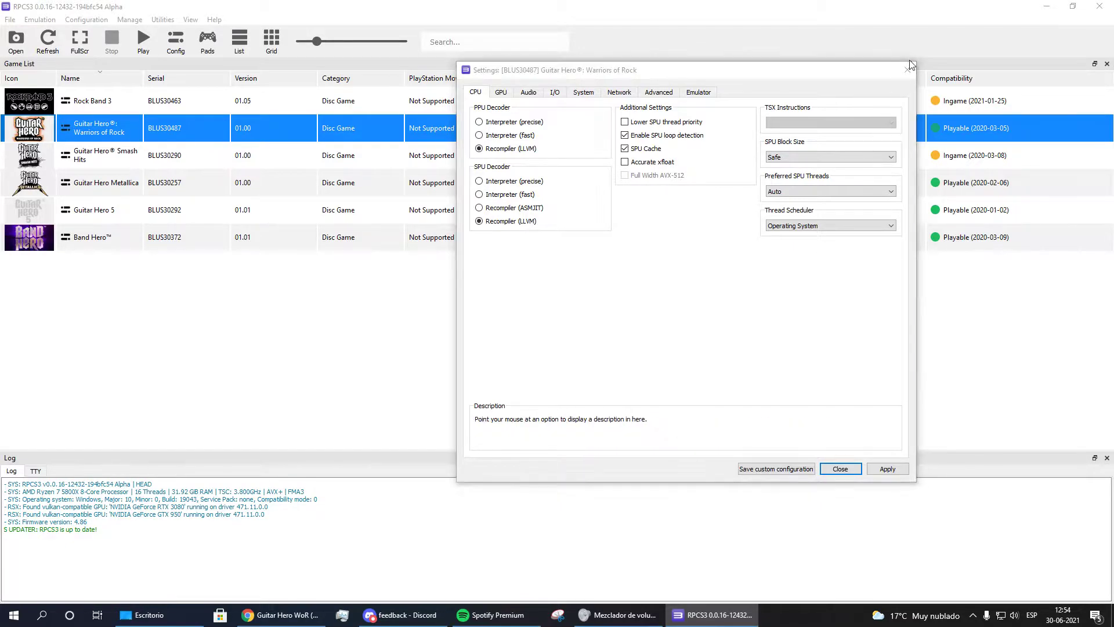
click(839, 468)
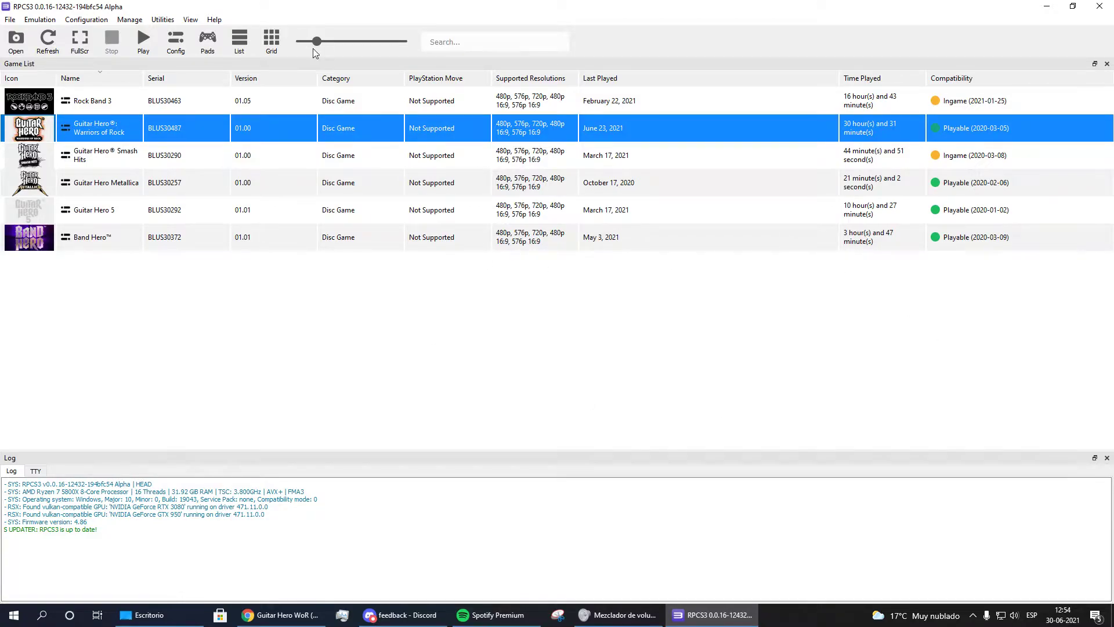
click(207, 39)
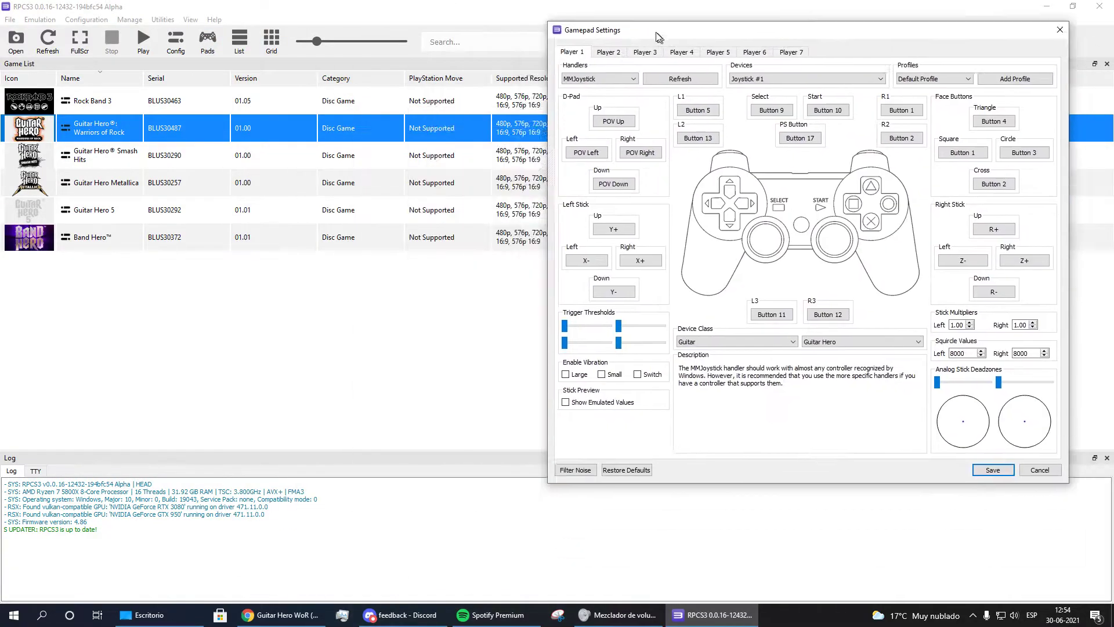
click(363, 100)
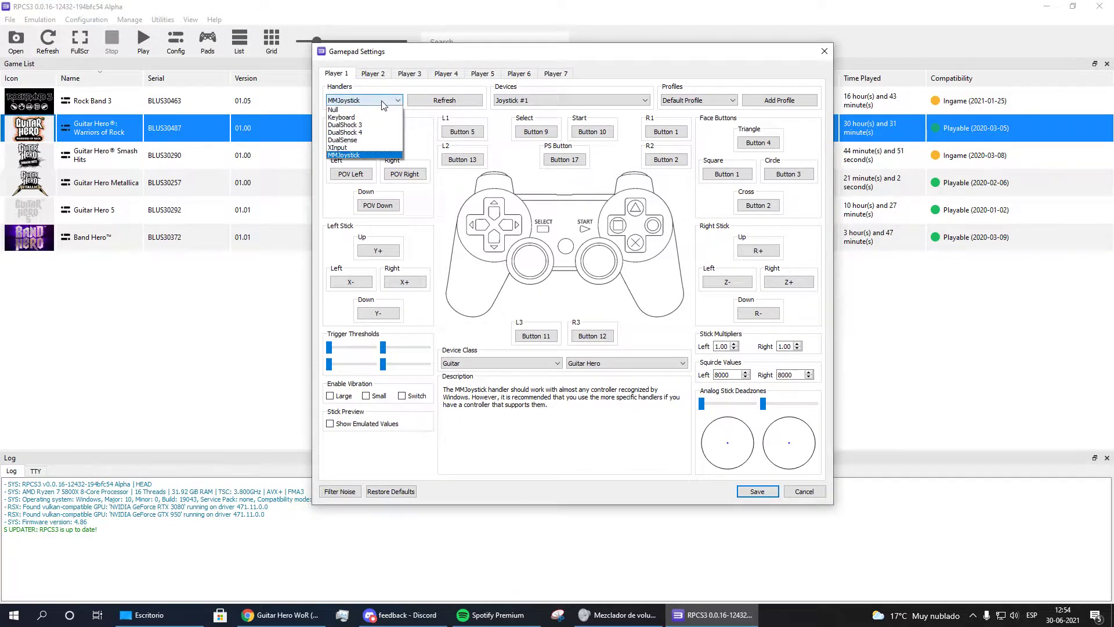
mouse_move(369, 108)
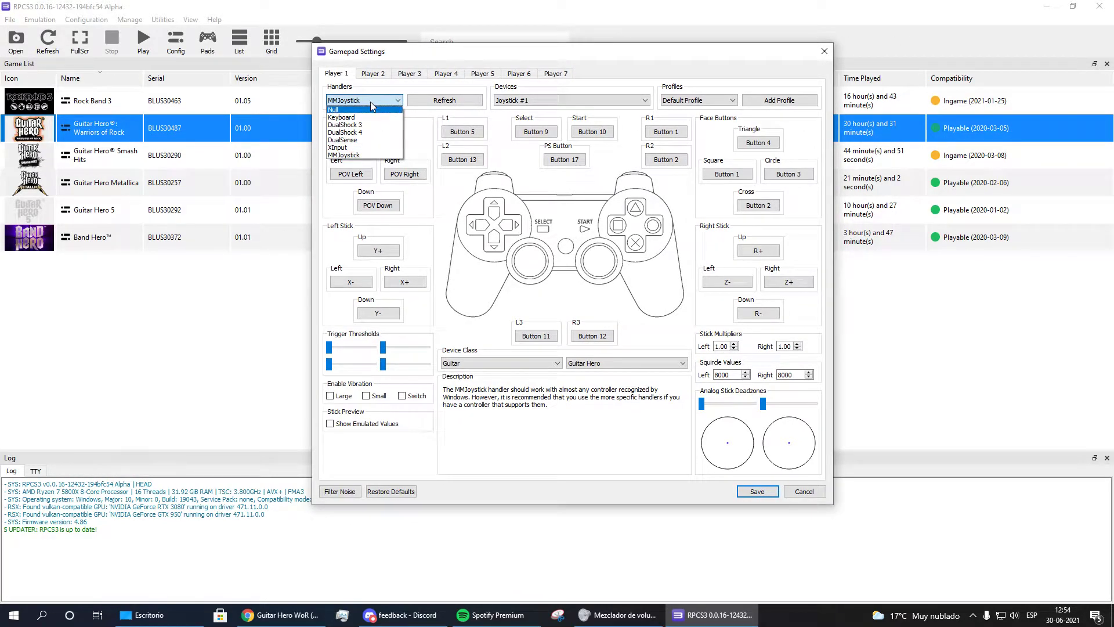
mouse_move(341, 116)
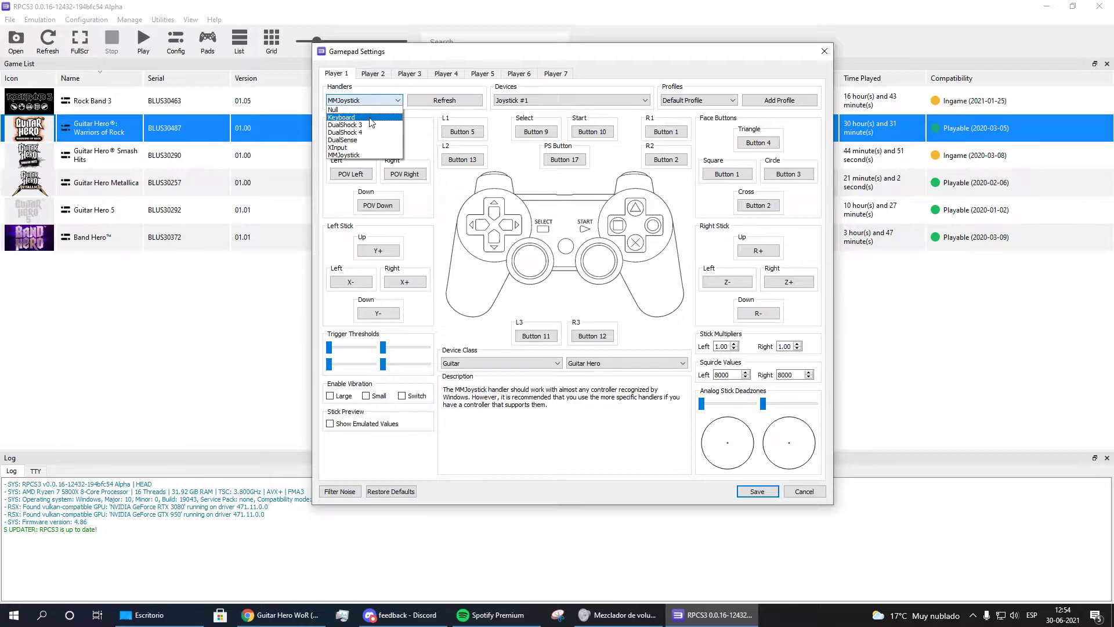
mouse_move(365, 147)
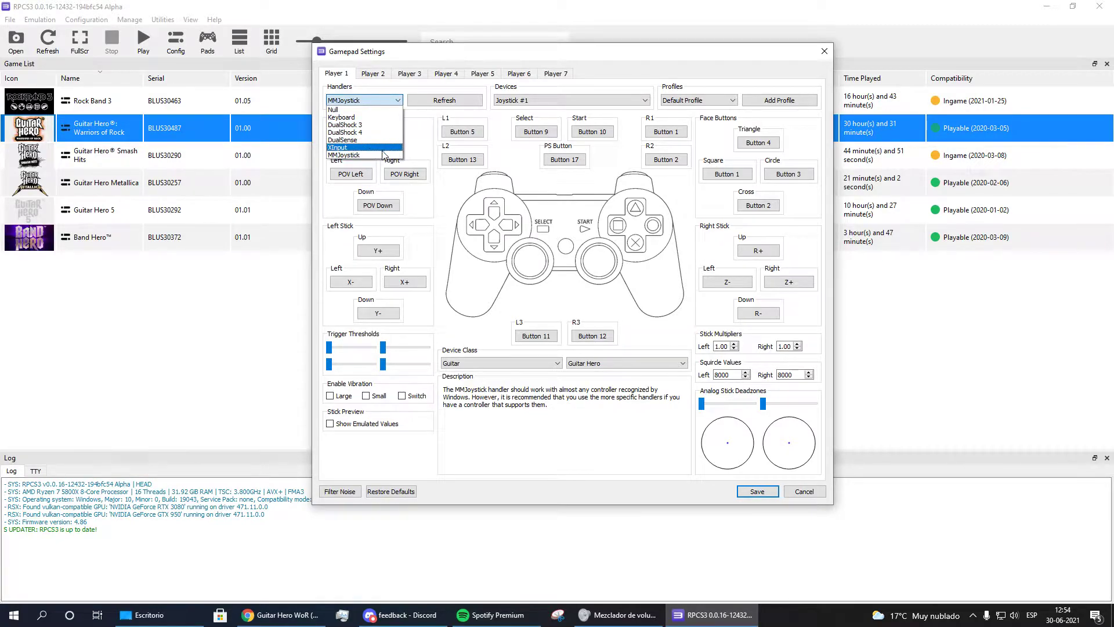
click(363, 155)
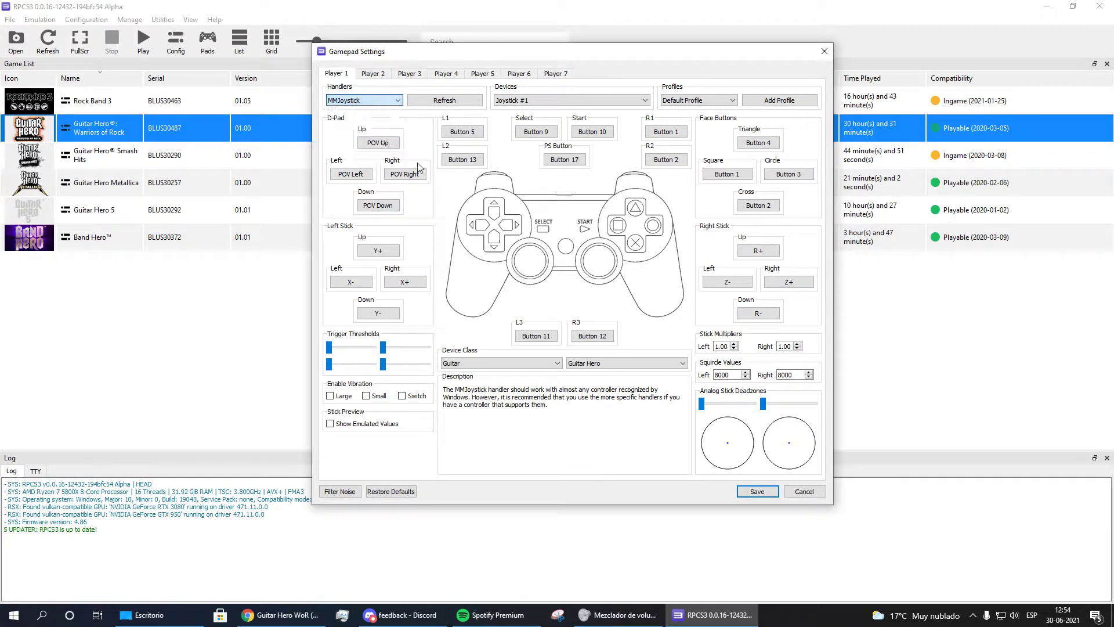
click(363, 100)
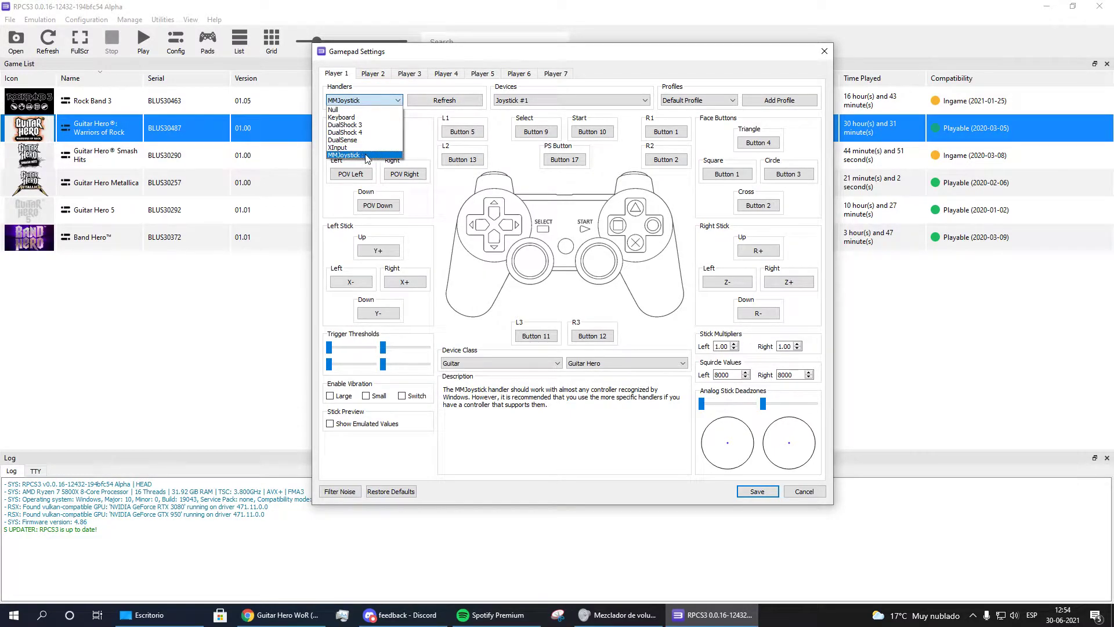
mouse_move(348, 125)
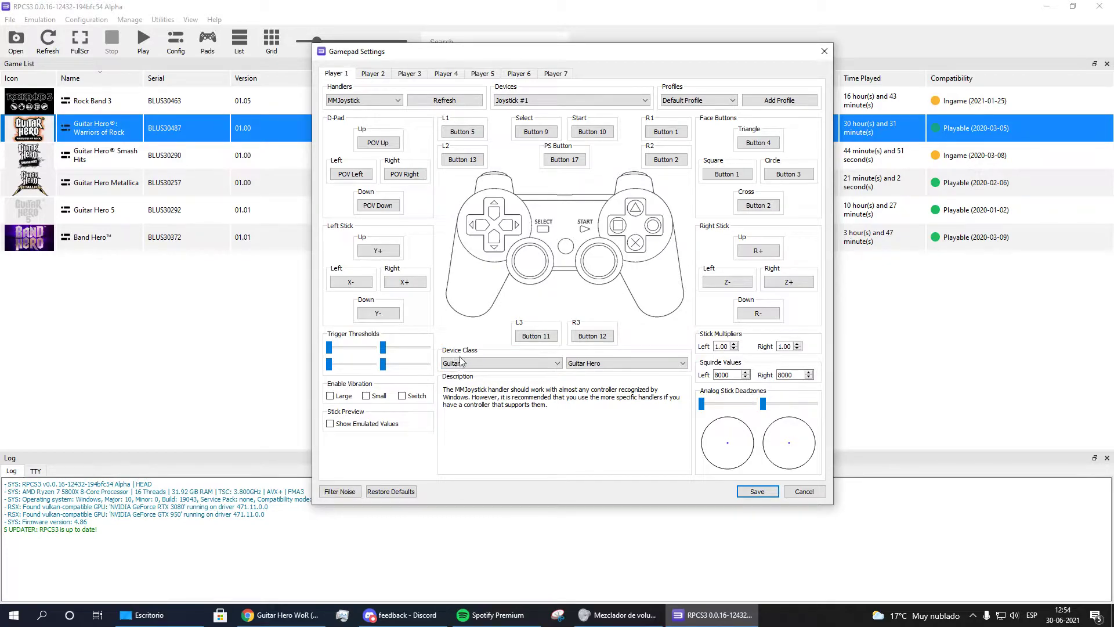
click(500, 363)
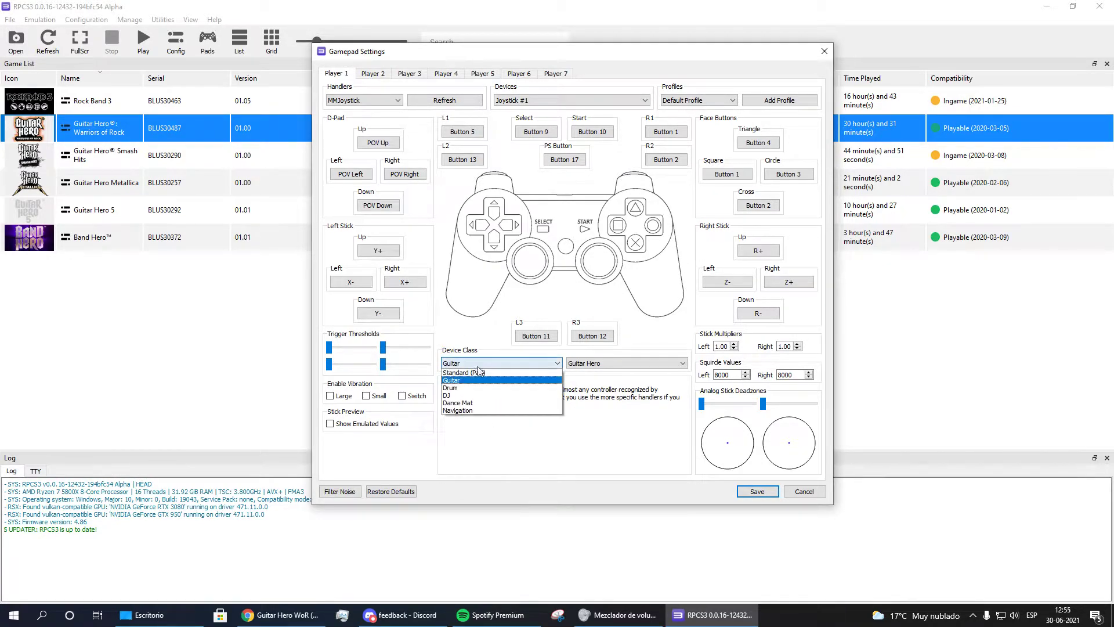
mouse_move(483, 388)
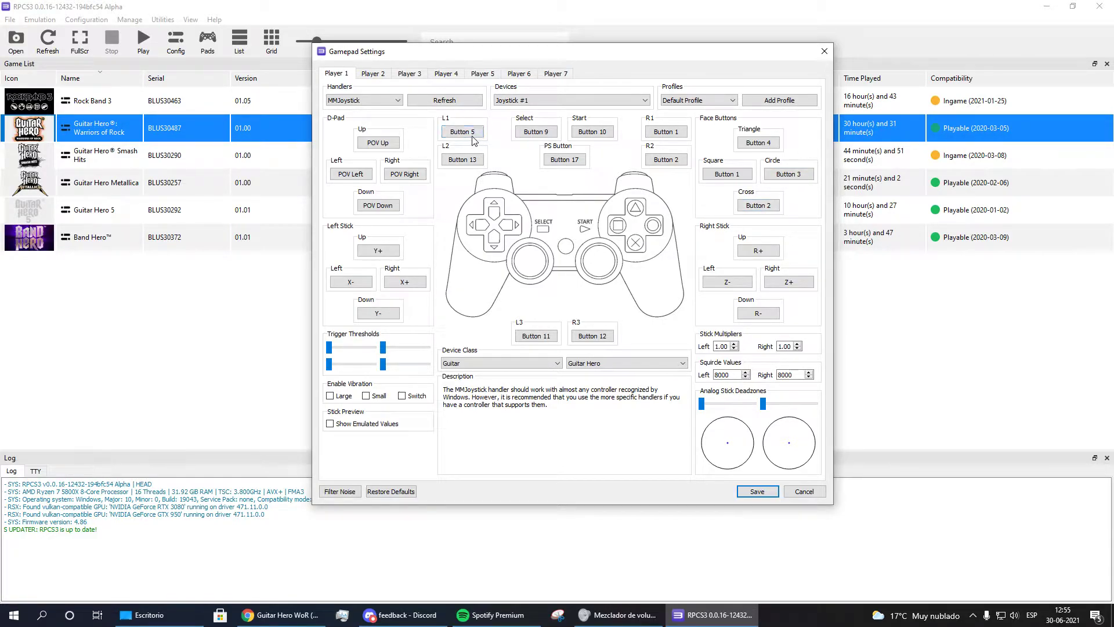
click(461, 131)
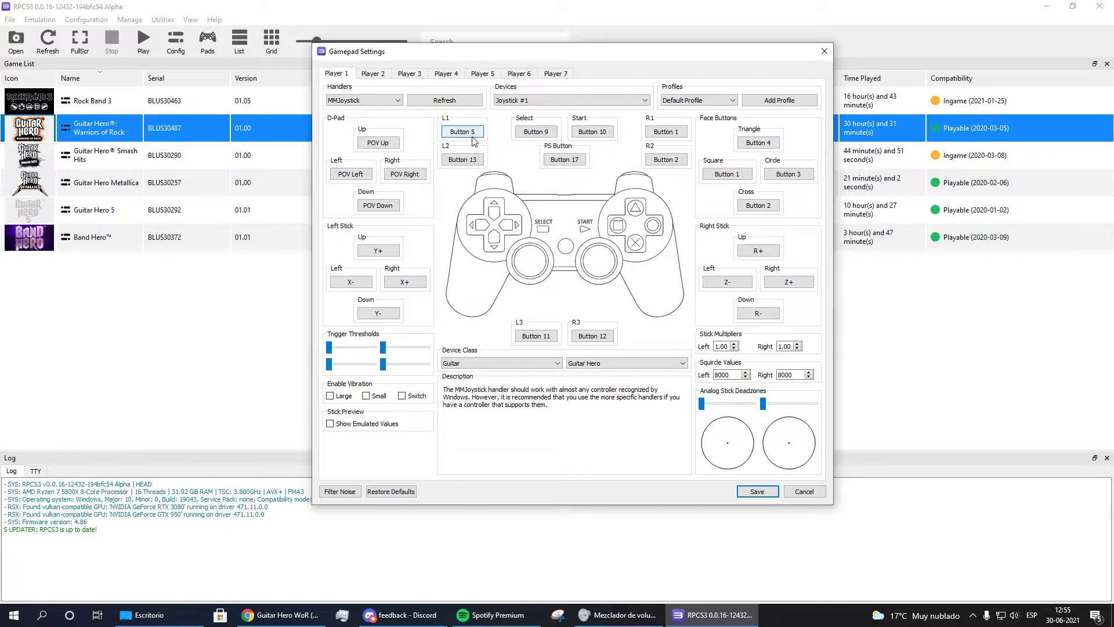
mouse_move(758, 148)
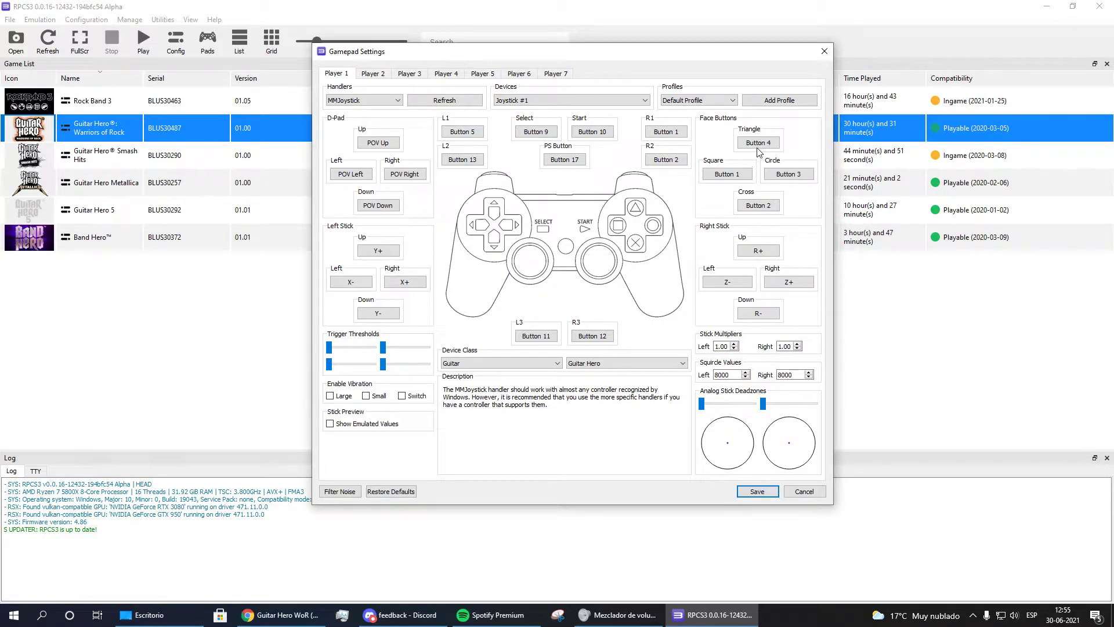
click(758, 142)
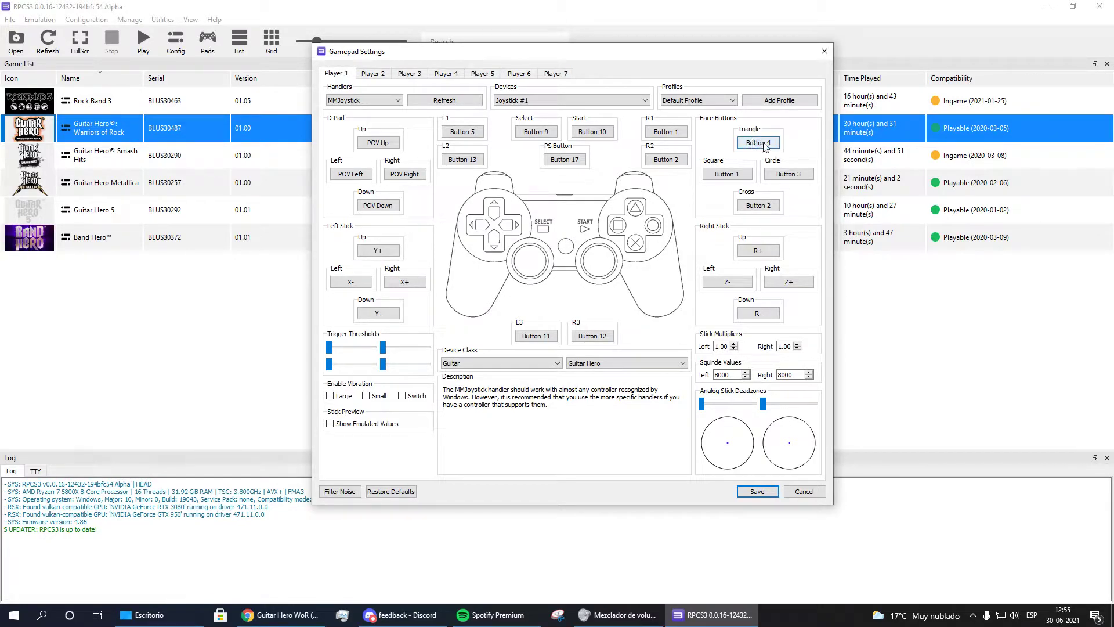
click(726, 174)
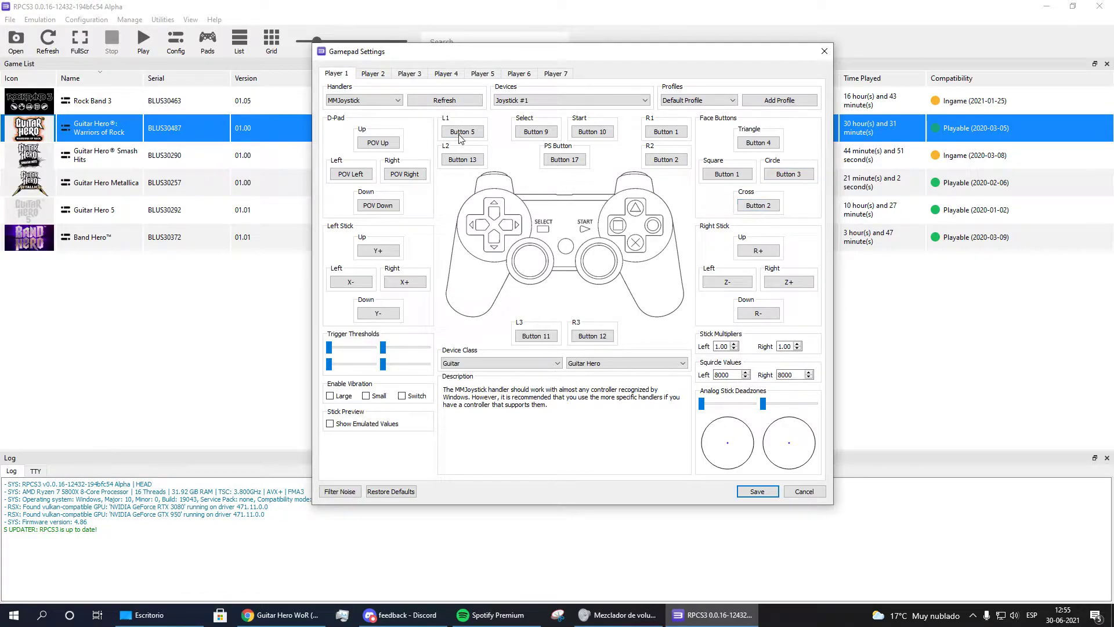
click(462, 131)
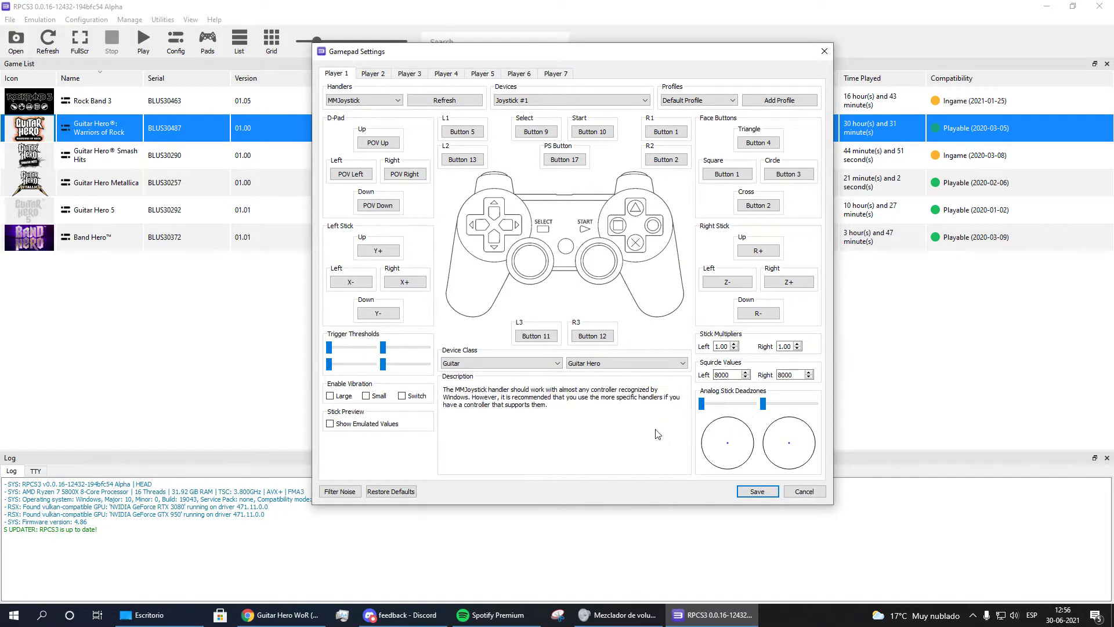
mouse_move(666, 206)
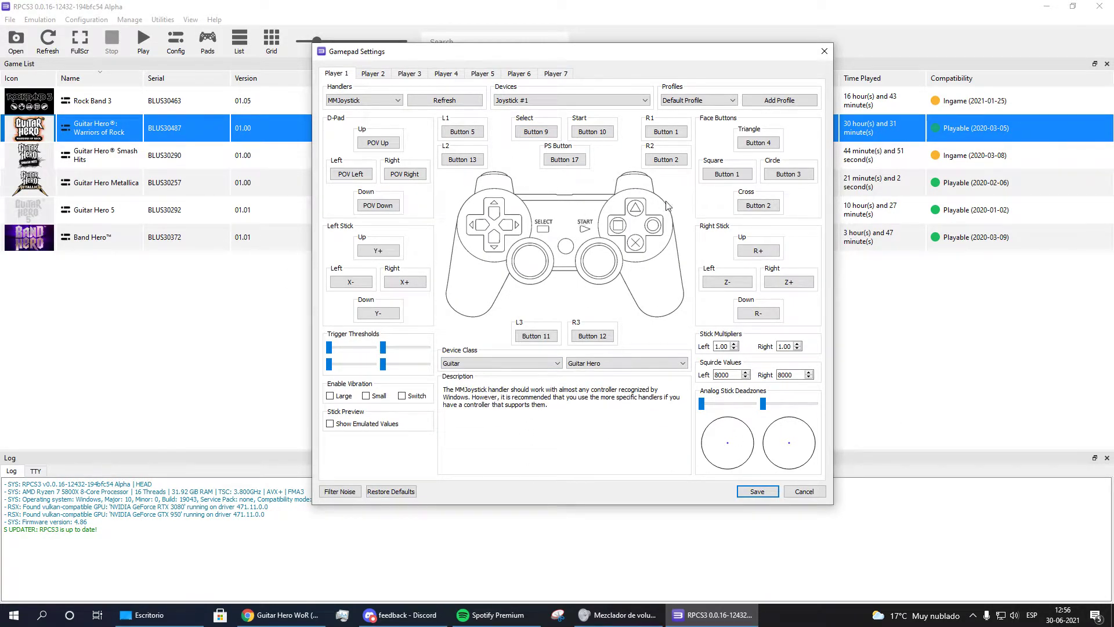
Check the Start and Triangle guitar bindings for Player 1 without changing them.
click(726, 281)
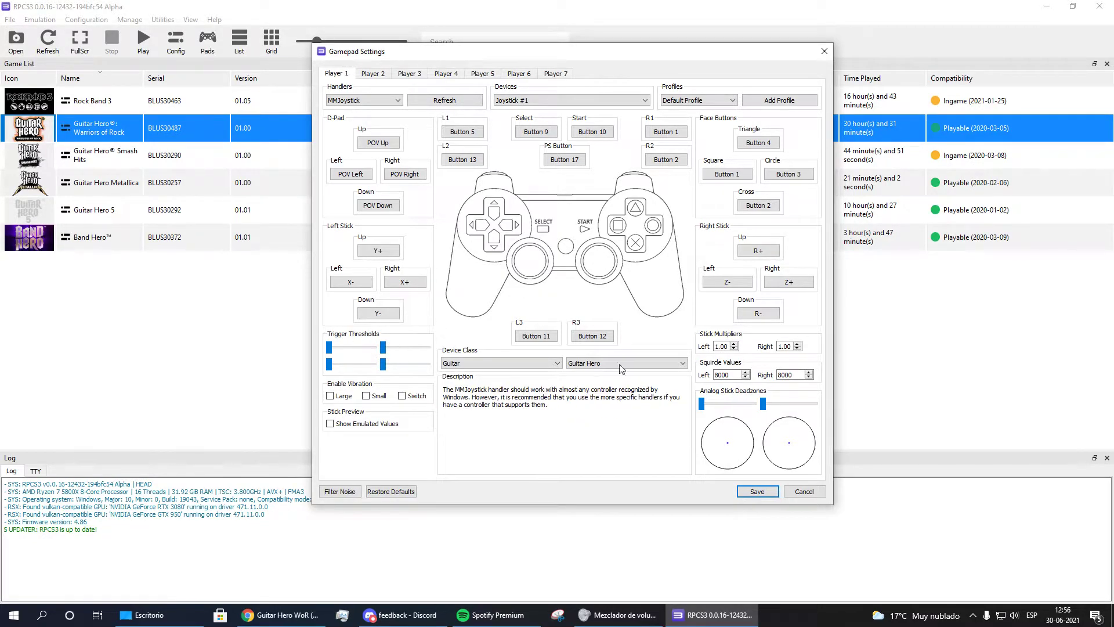
mouse_move(633, 157)
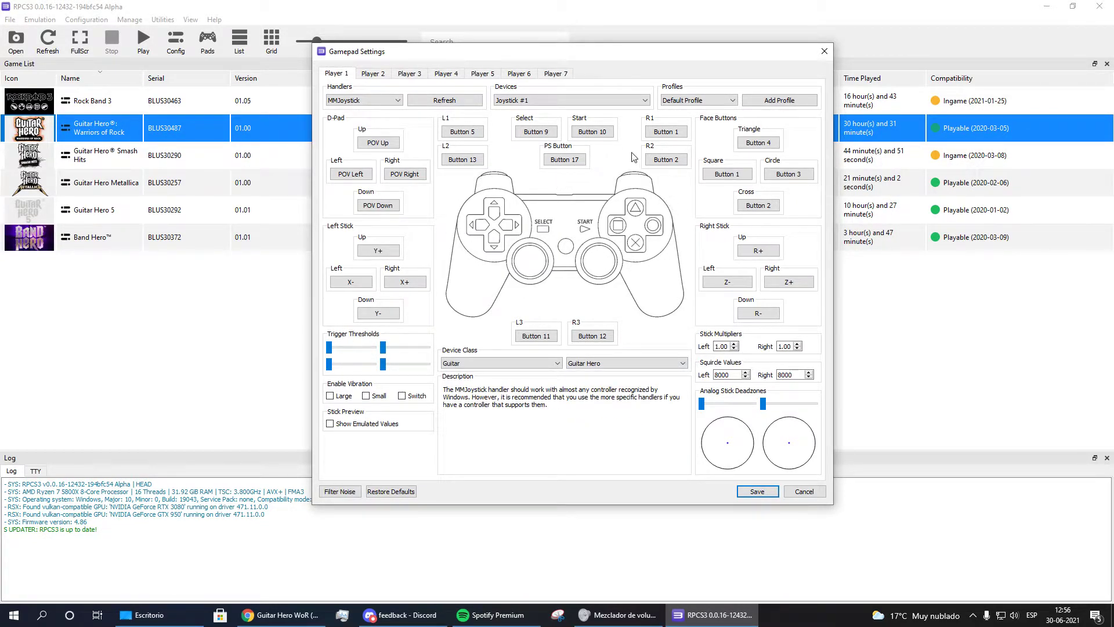
click(593, 131)
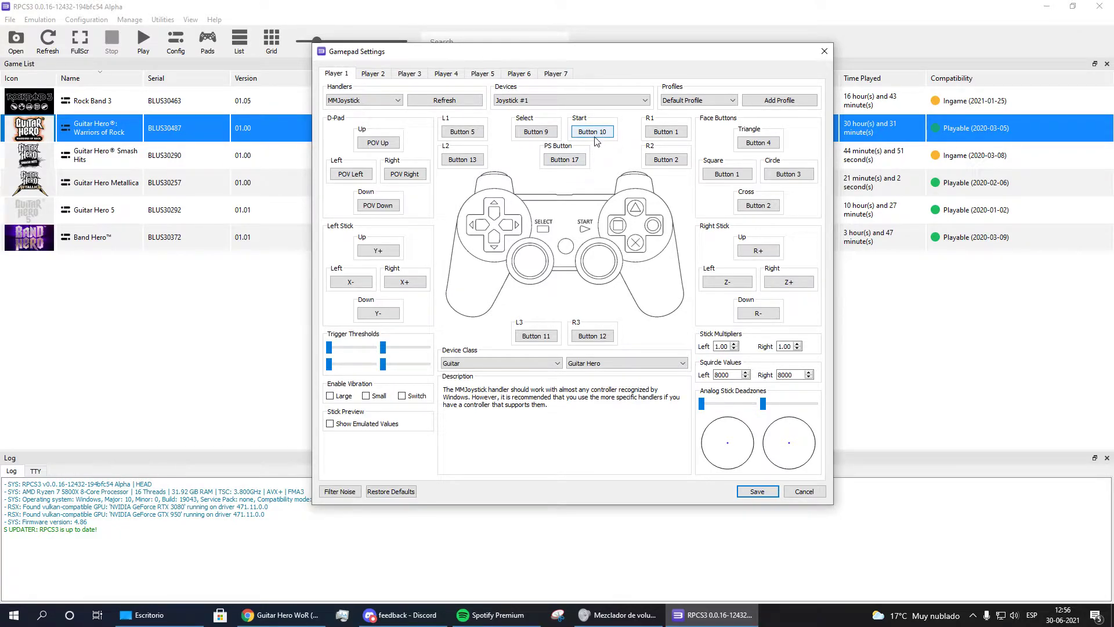
click(758, 142)
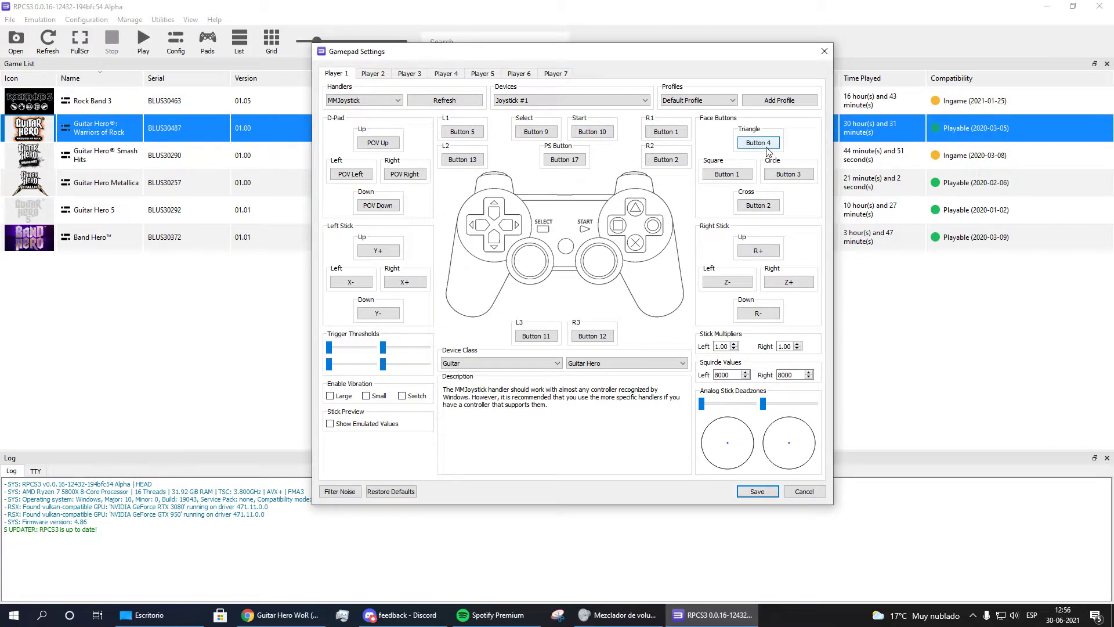
click(727, 174)
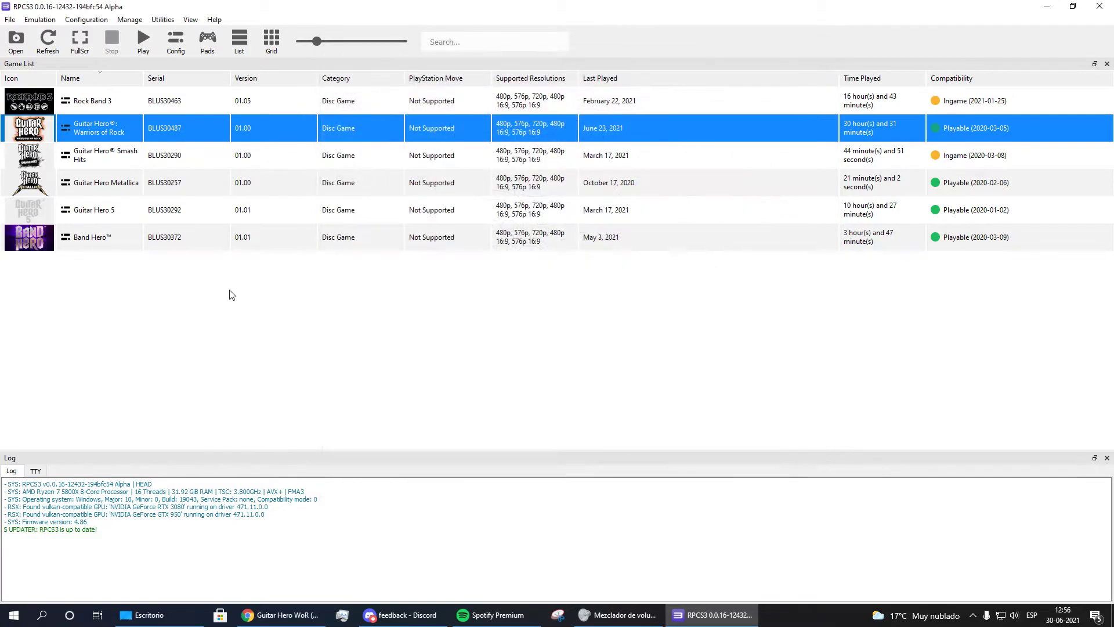
mouse_move(162, 107)
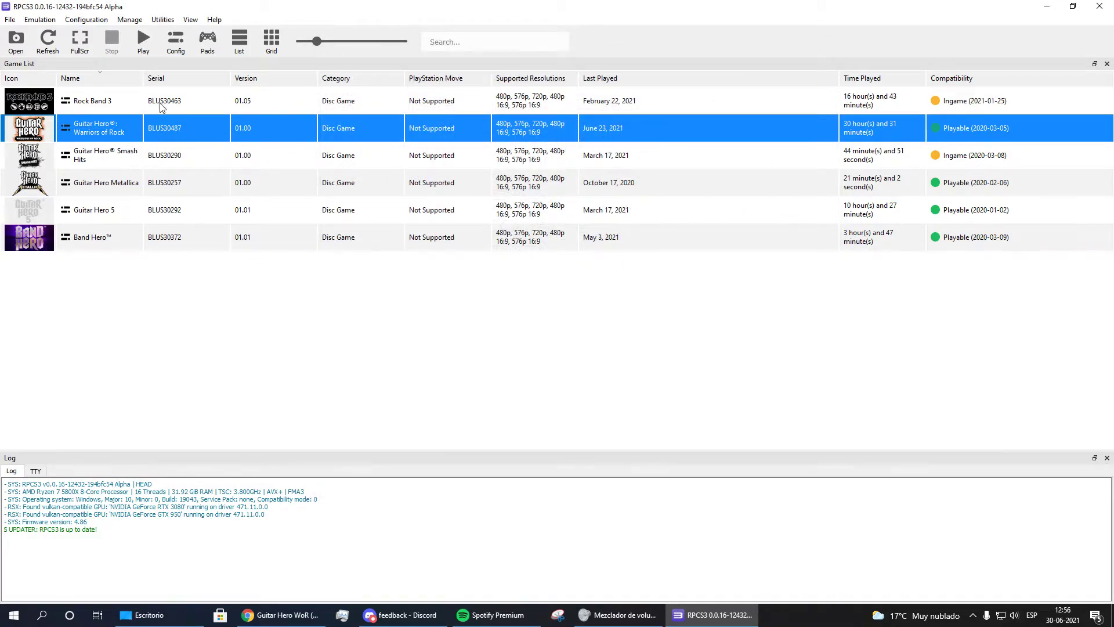
mouse_move(144, 98)
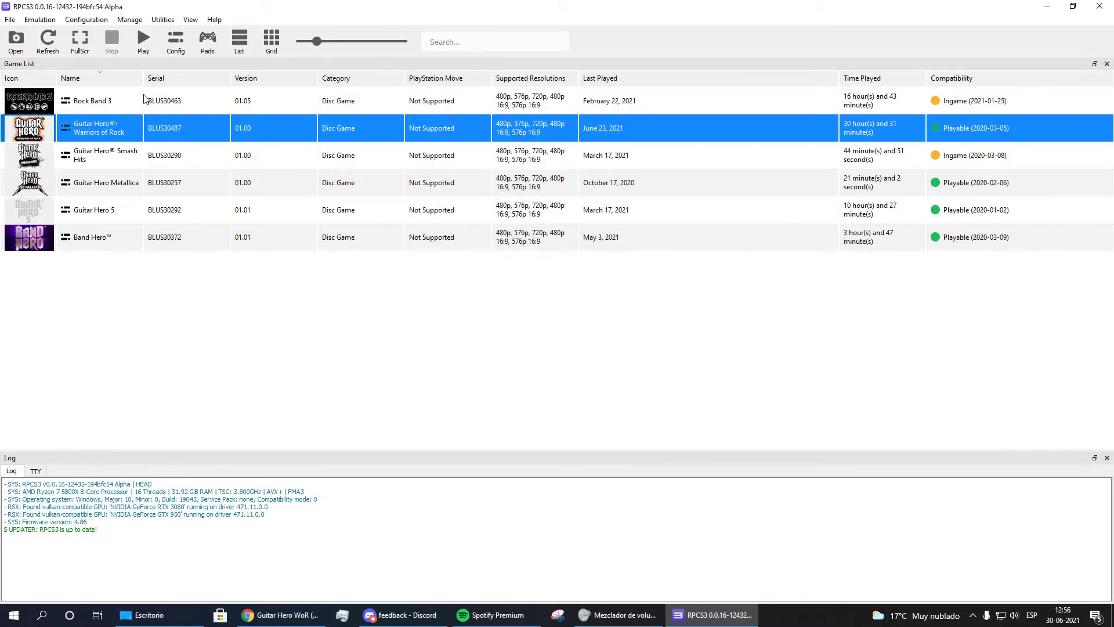
mouse_move(150, 124)
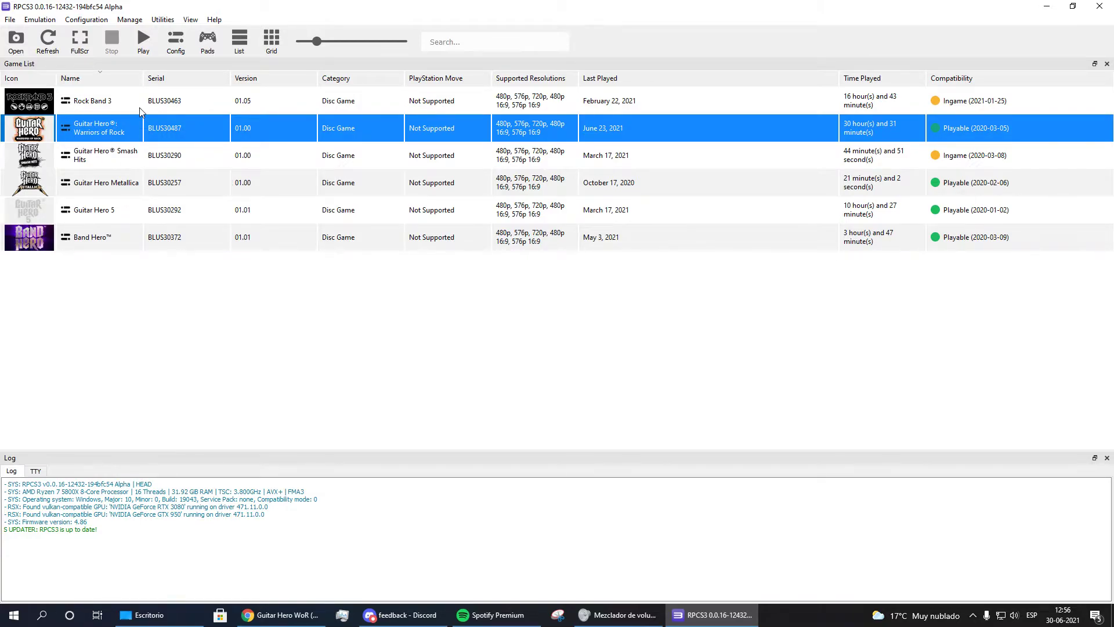
right_click(106, 182)
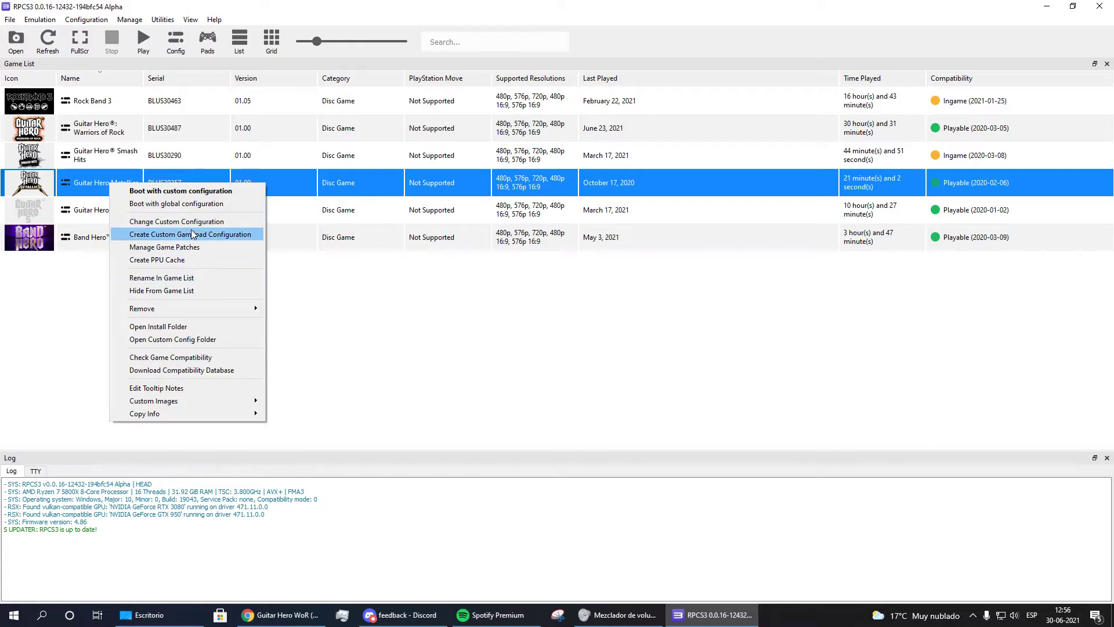
click(190, 234)
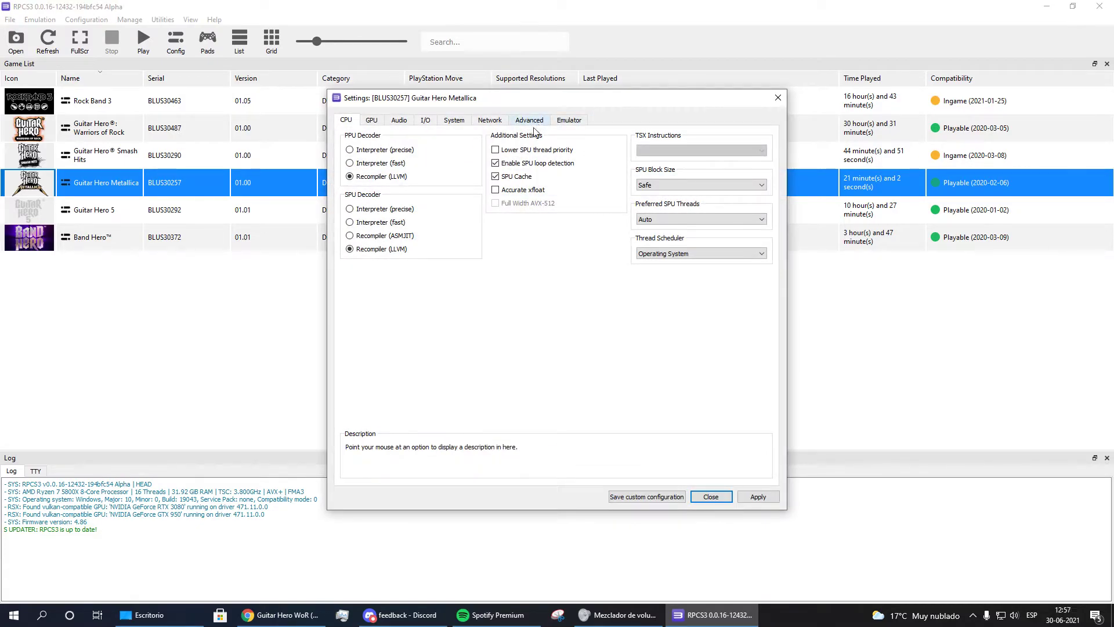
mouse_move(60, 334)
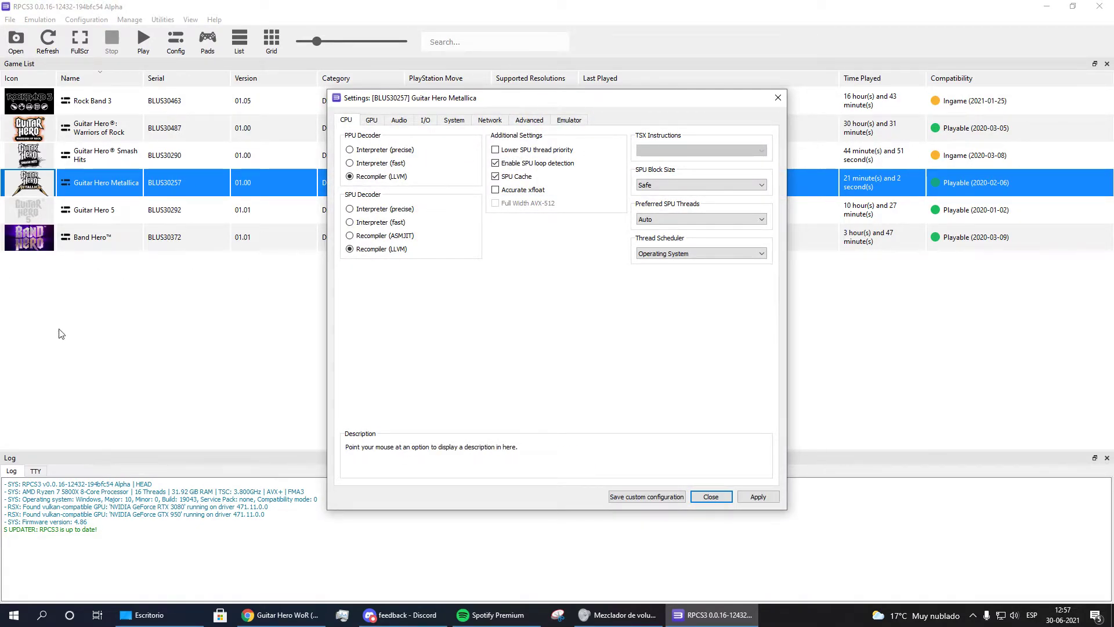
click(529, 120)
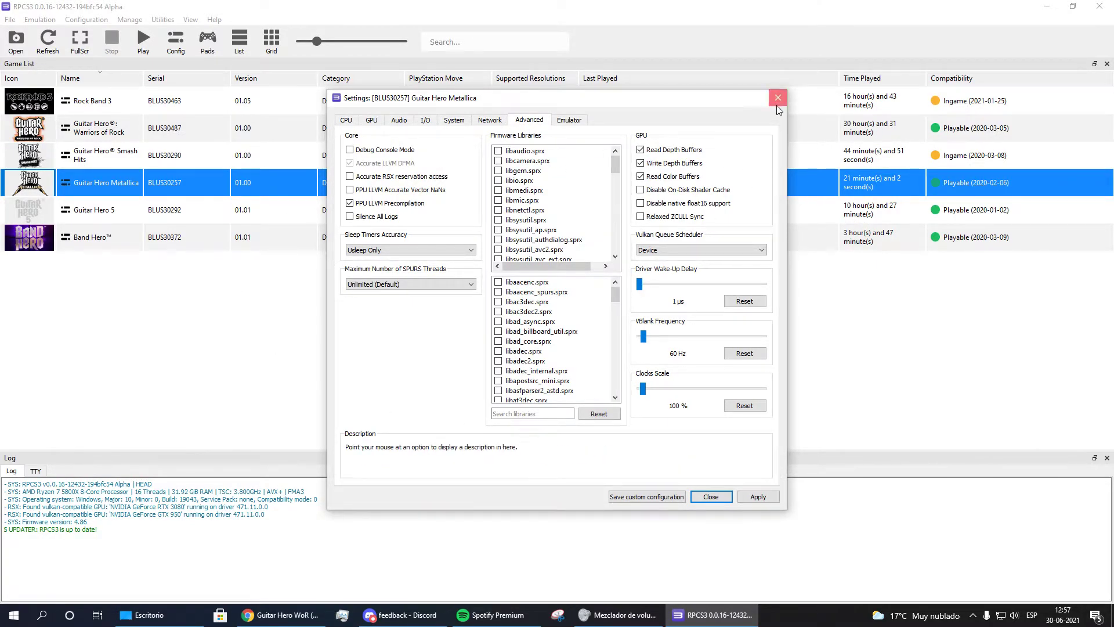
click(778, 97)
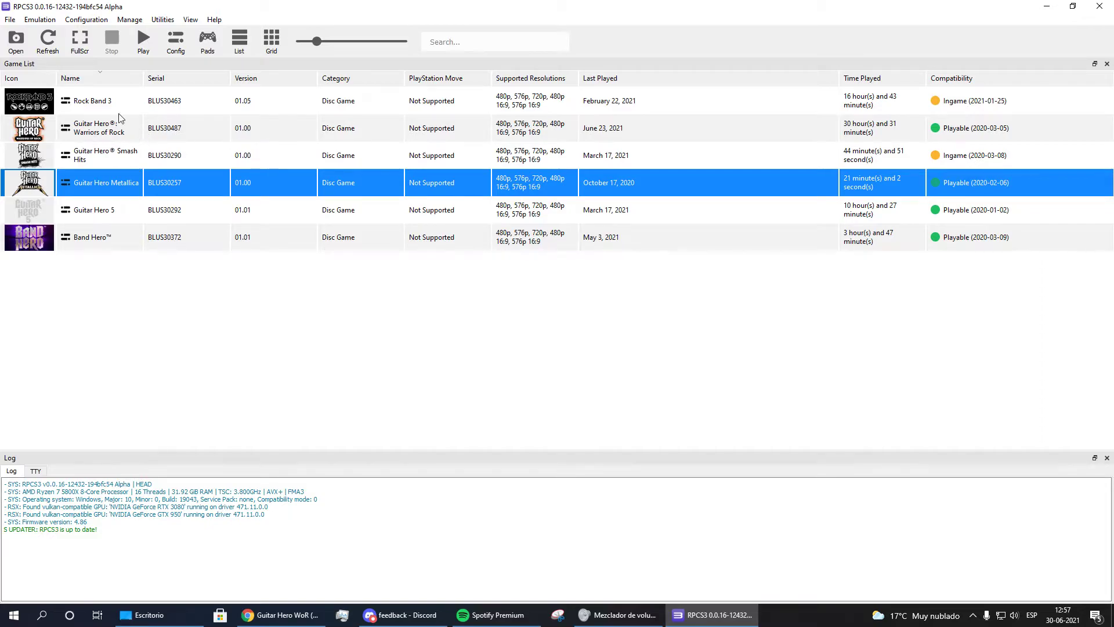
mouse_move(132, 139)
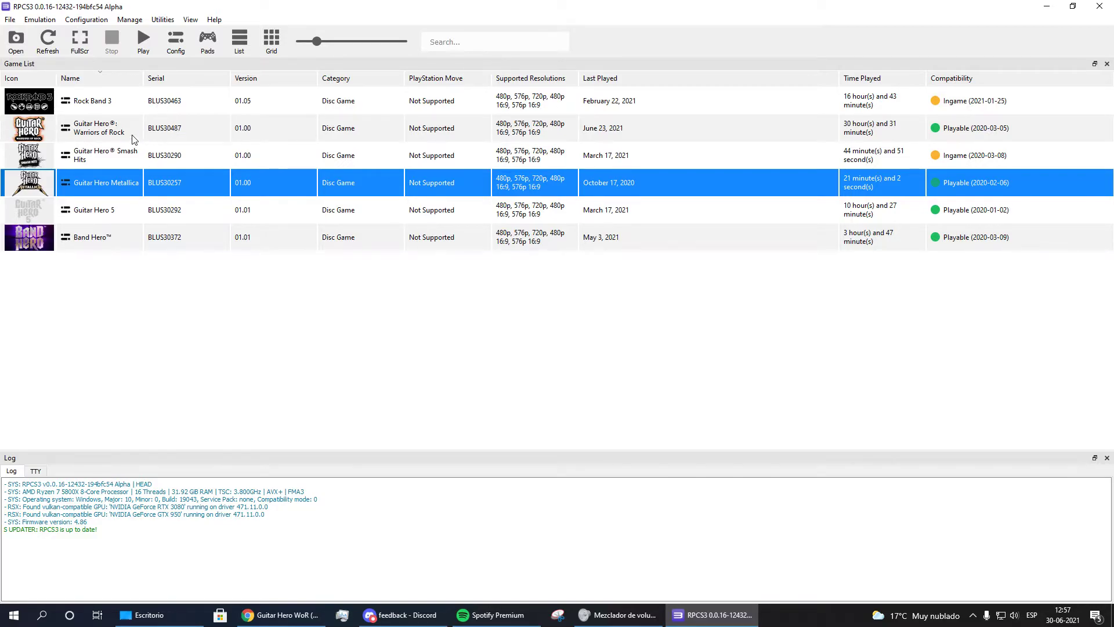
click(100, 128)
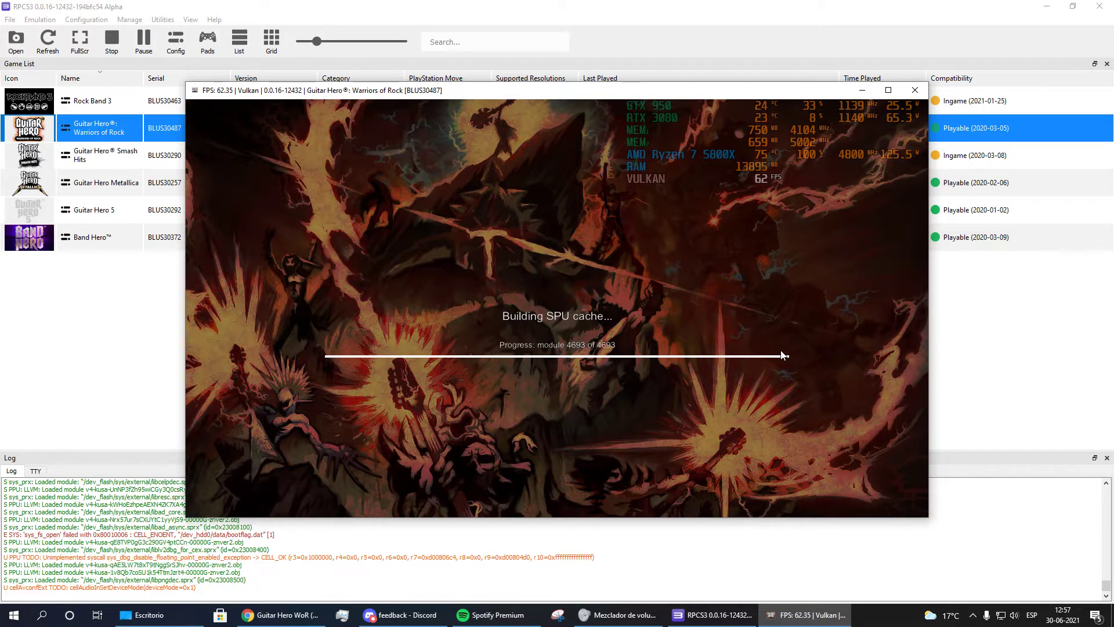
Use Warriors of Rock's right-click menu while it loads to the PSN sign-in warning.
right_click(96, 127)
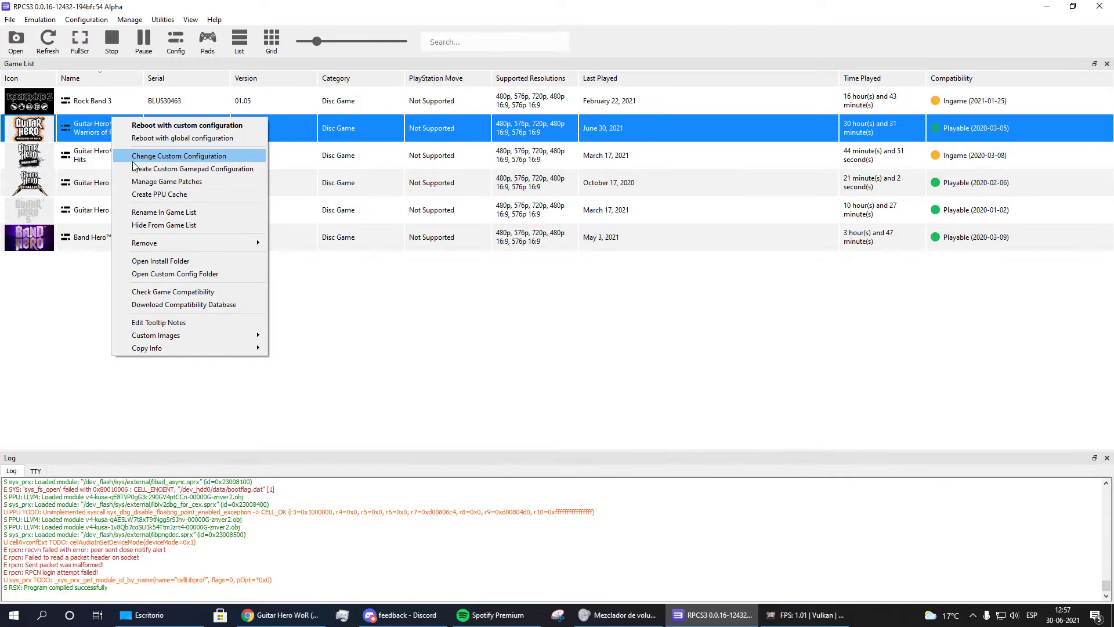
click(179, 155)
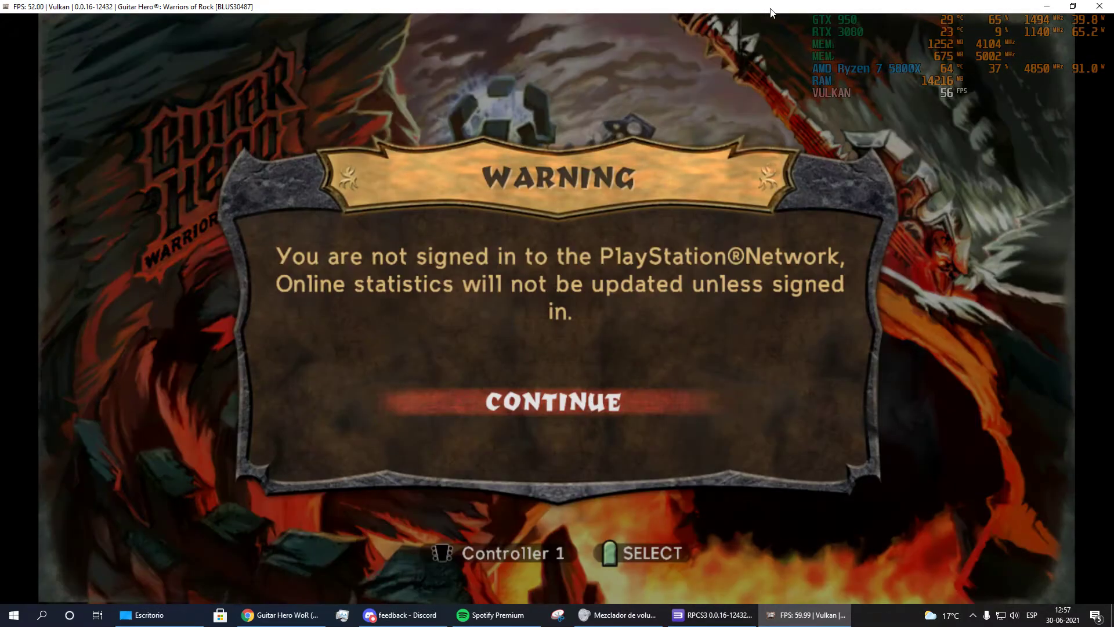
Continue past the PSN warning and choose Play to reach the 467-song library.
click(554, 402)
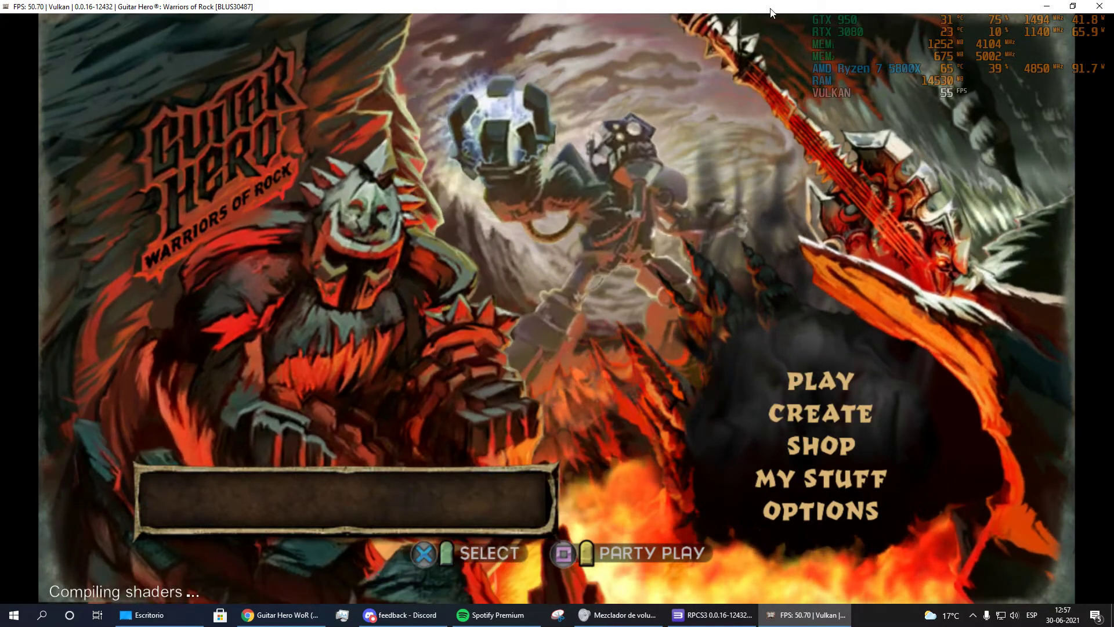
click(819, 381)
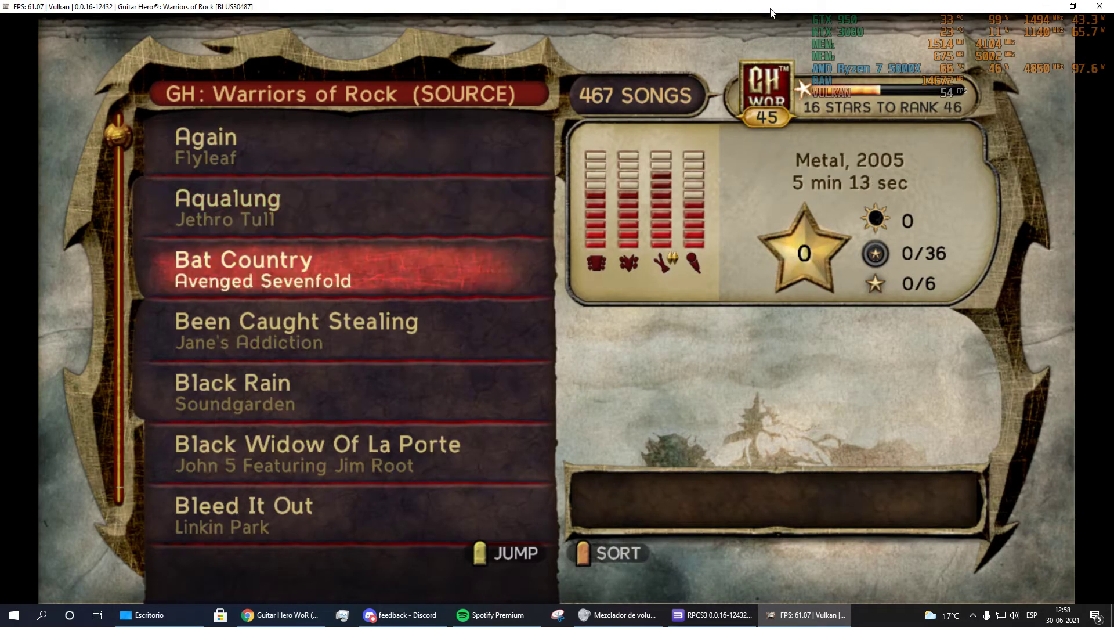
Pick Stricken from the Jump - Source list and start playing it.
click(505, 553)
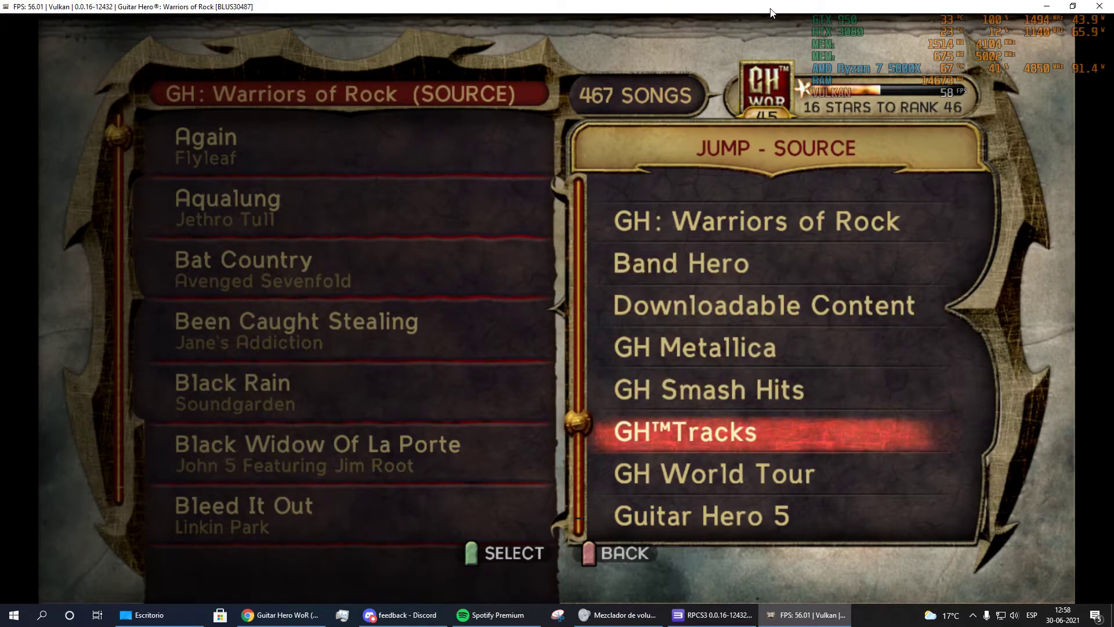
click(692, 347)
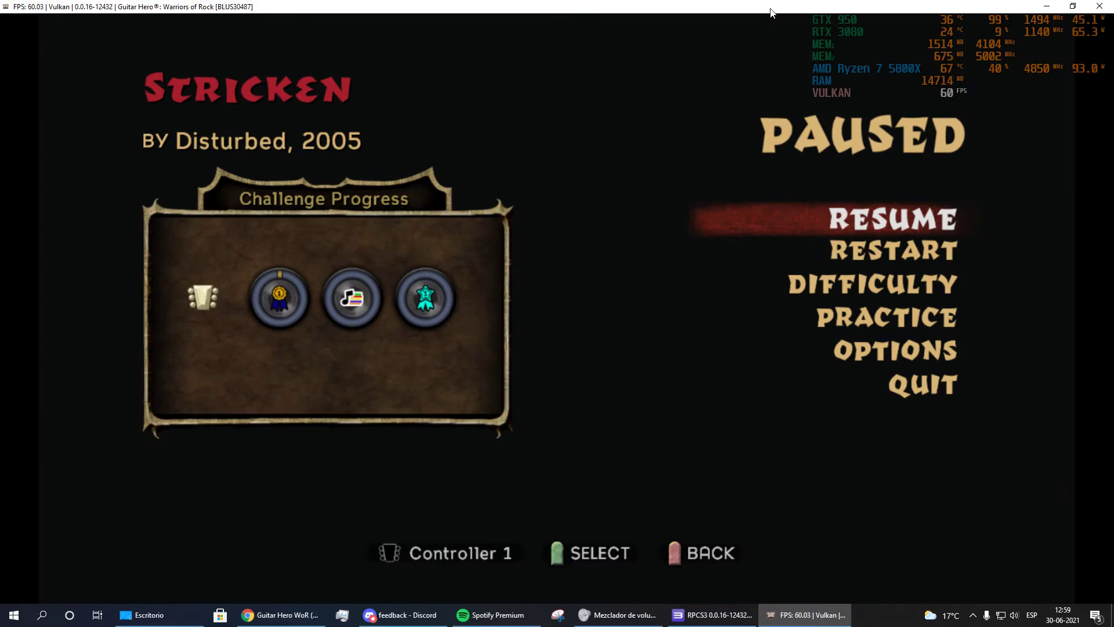
Quit the paused song back to the song library.
click(919, 384)
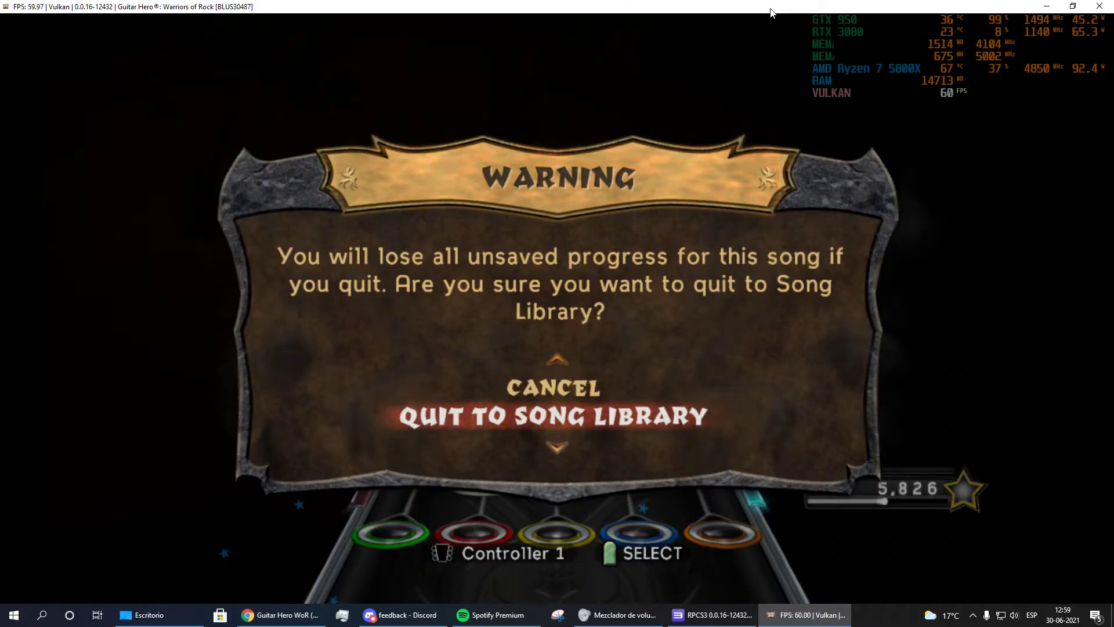
click(552, 414)
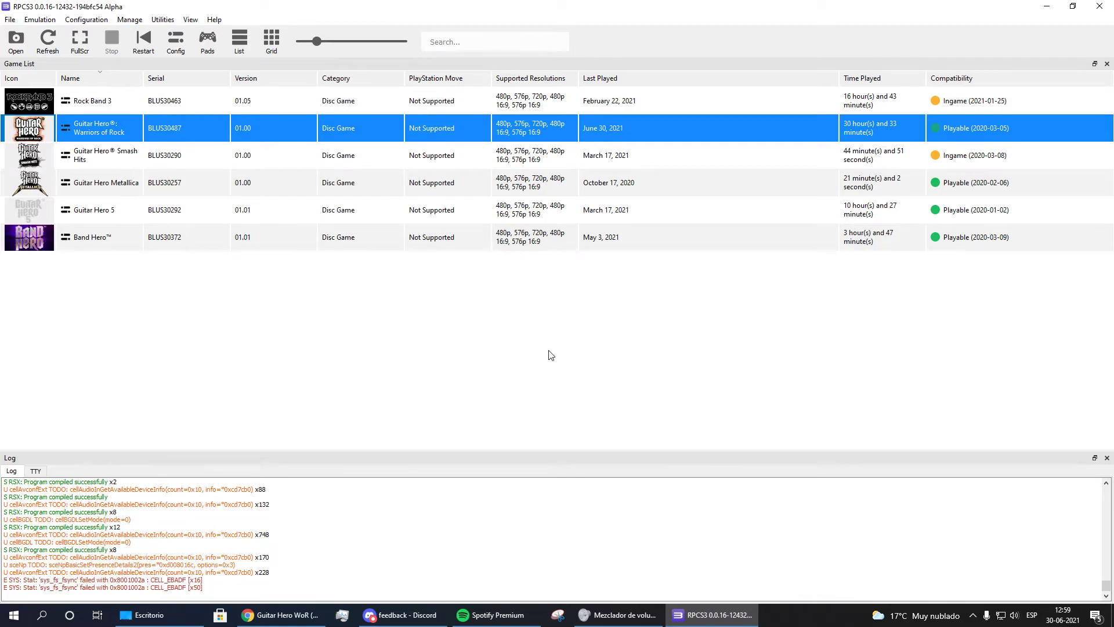
Bring up Rock Band 3's custom configuration and show its GPU settings.
right_click(92, 100)
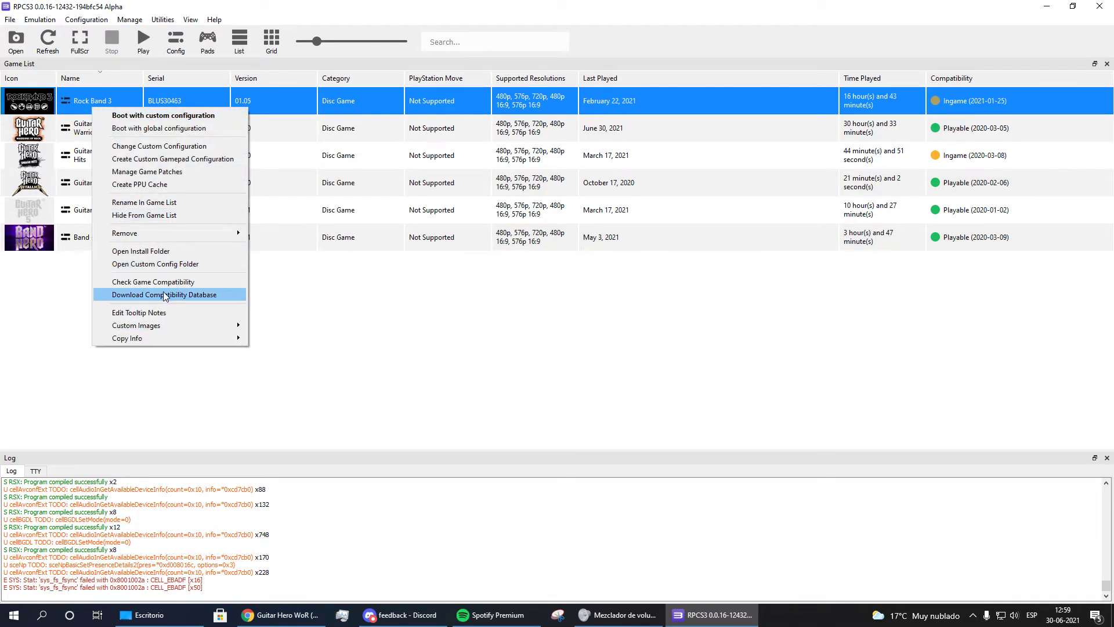
click(159, 146)
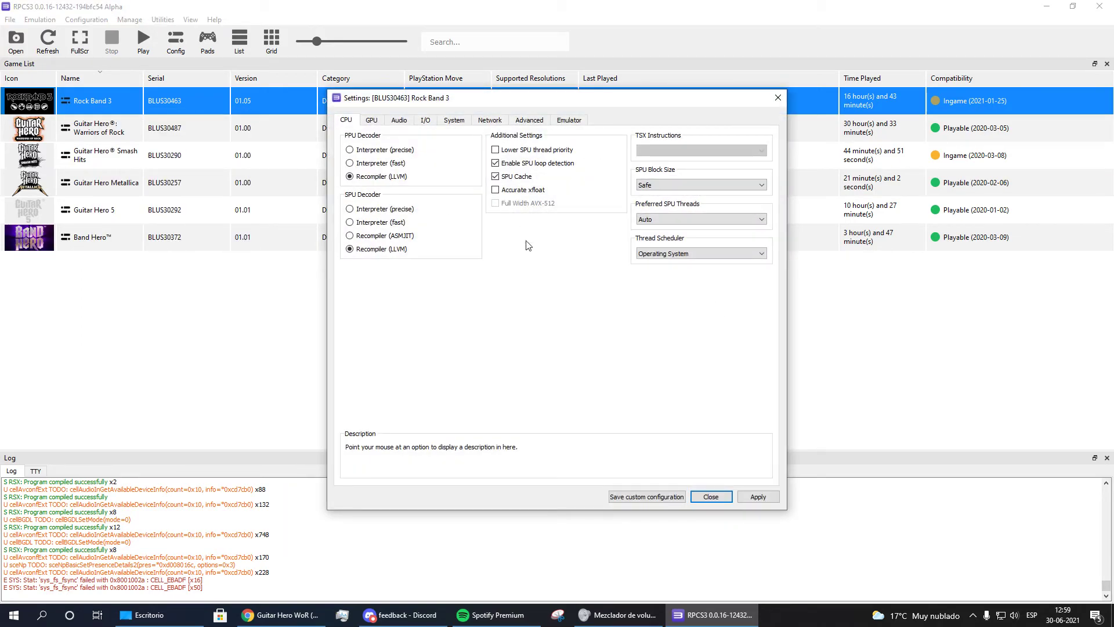
mouse_move(568, 235)
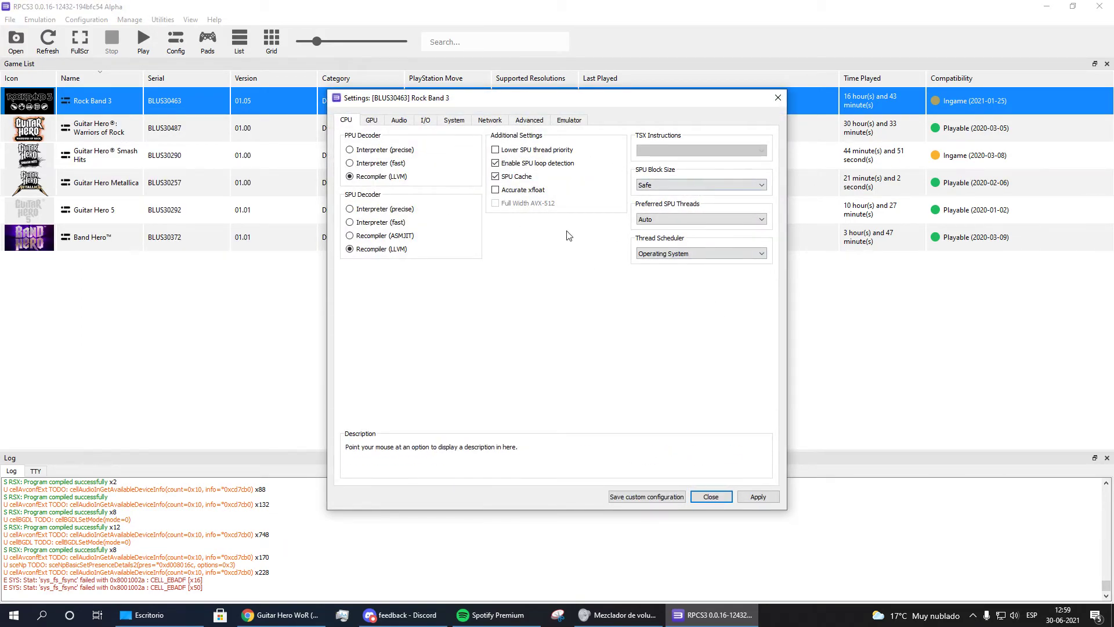
click(371, 119)
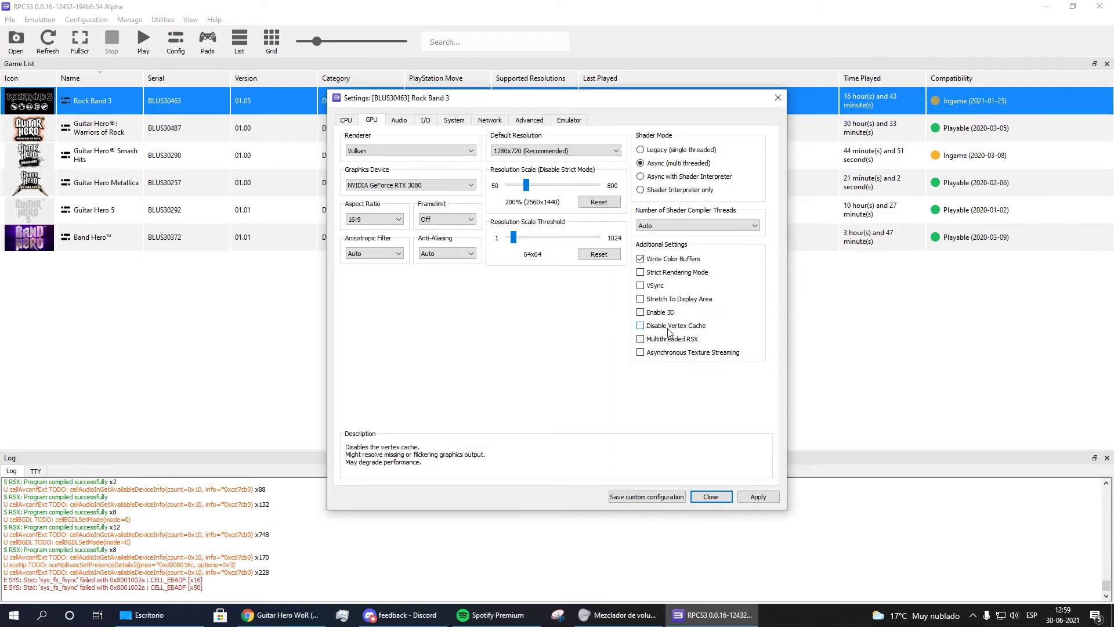
mouse_move(662, 332)
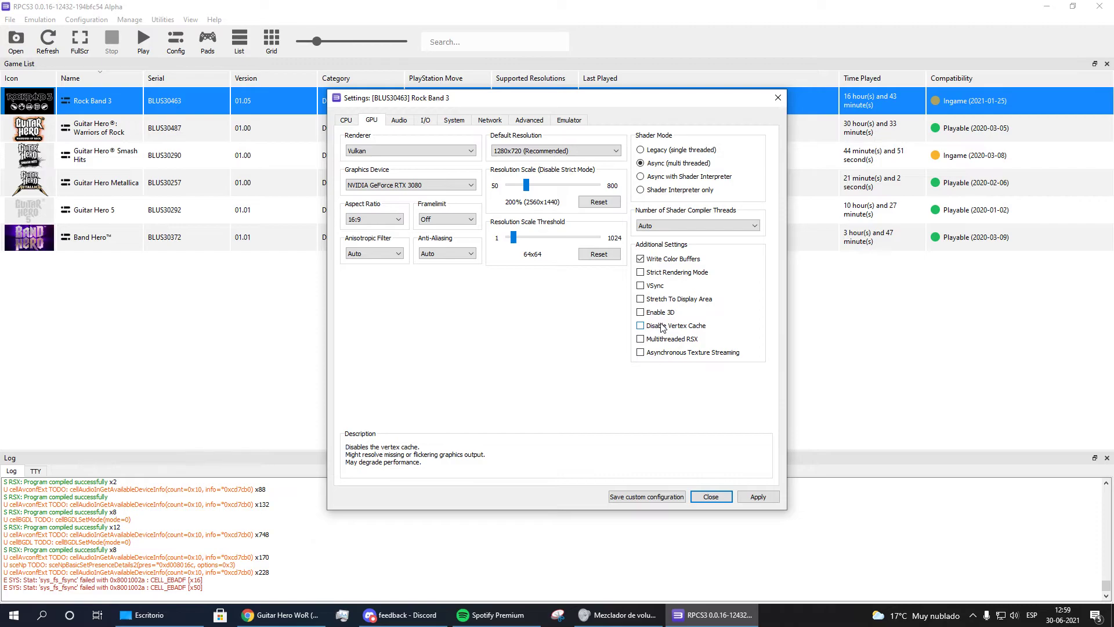
Review a GPU option and the Advanced page, returning to the GPU page.
click(640, 258)
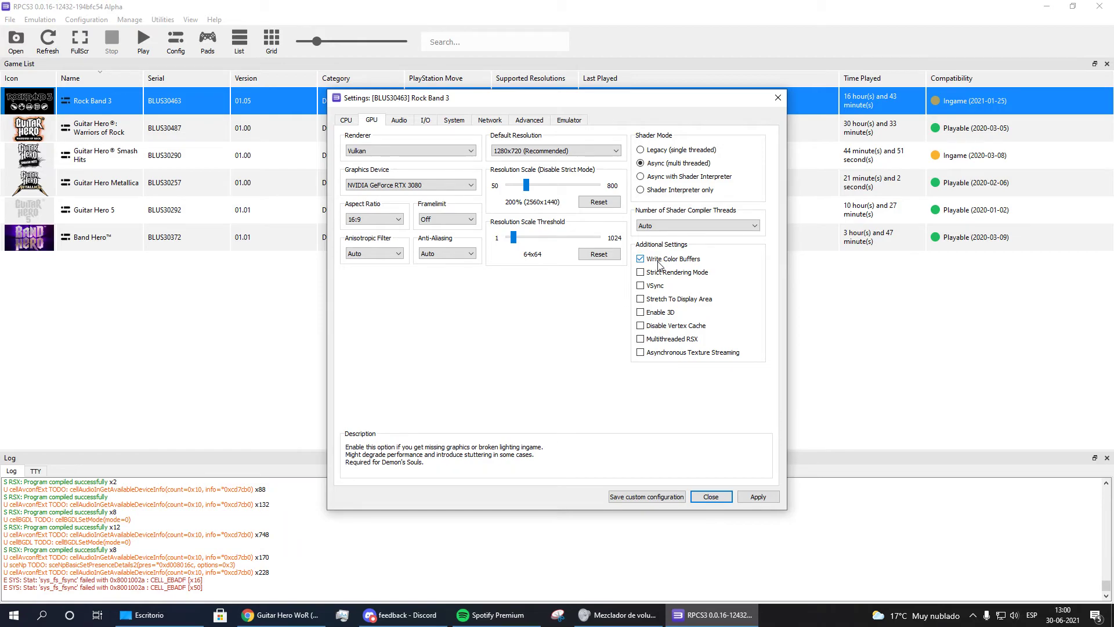
mouse_move(552, 136)
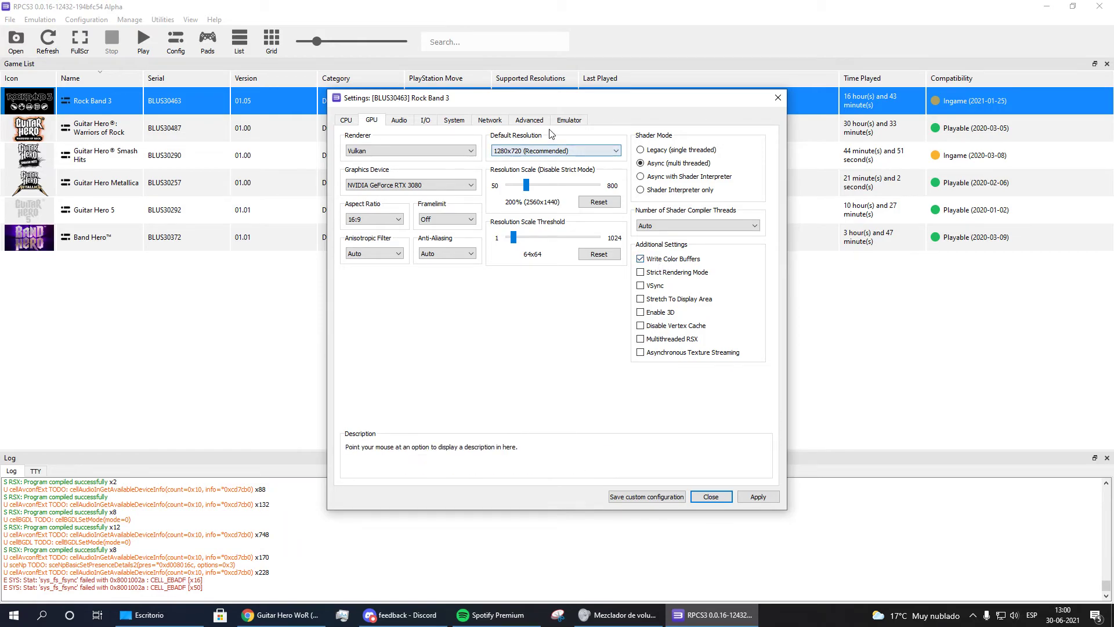
click(529, 120)
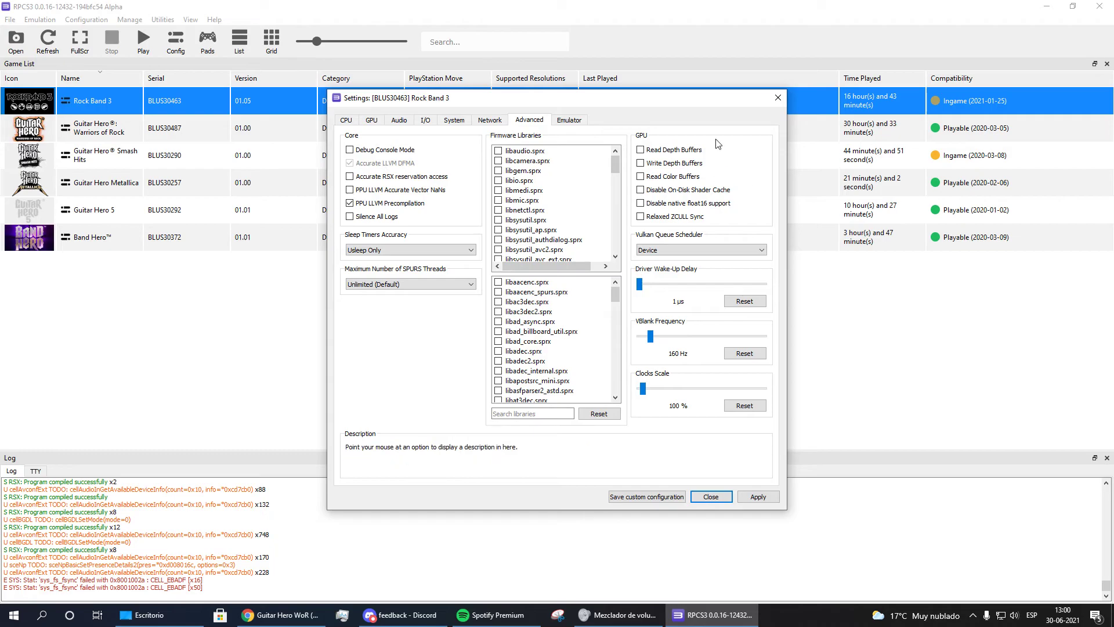
click(372, 120)
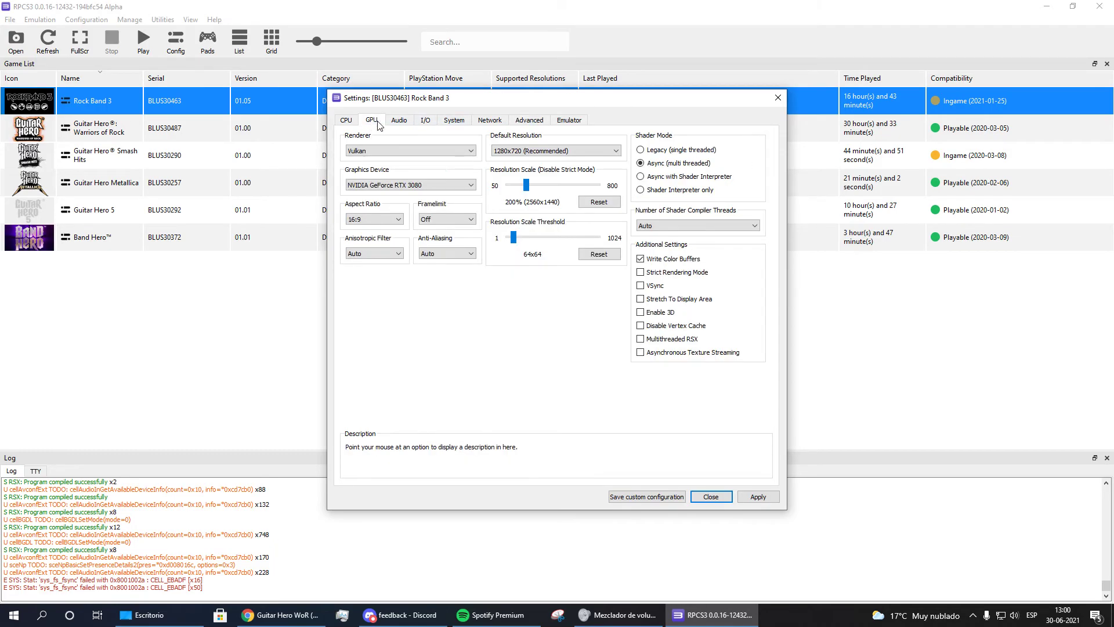
Close Rock Band 3's custom settings window, returning to the game list.
click(710, 495)
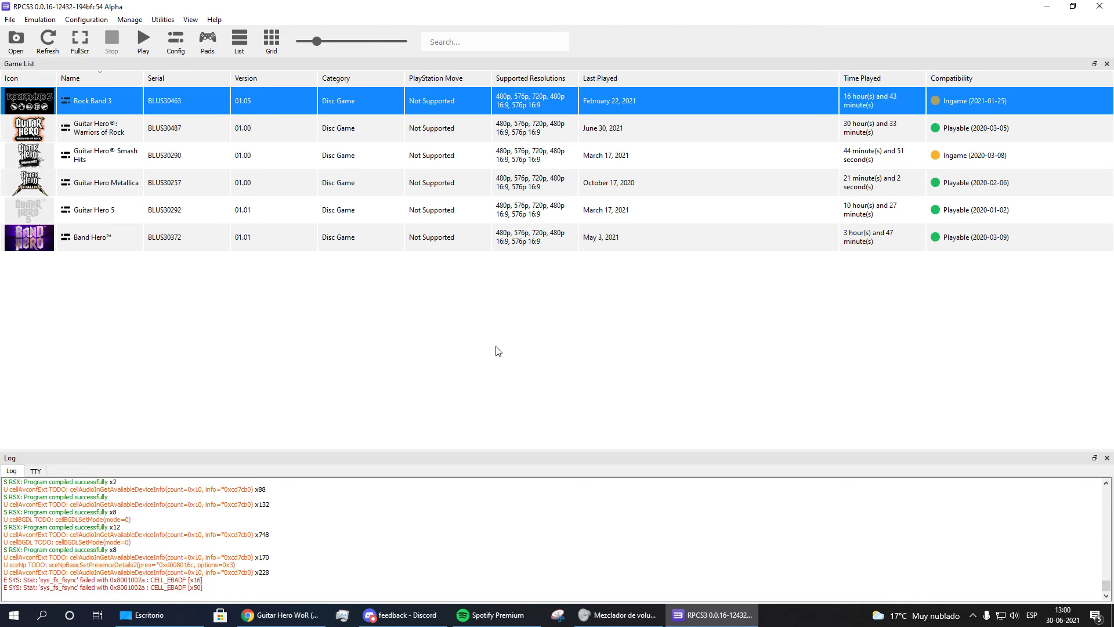
mouse_move(817, 350)
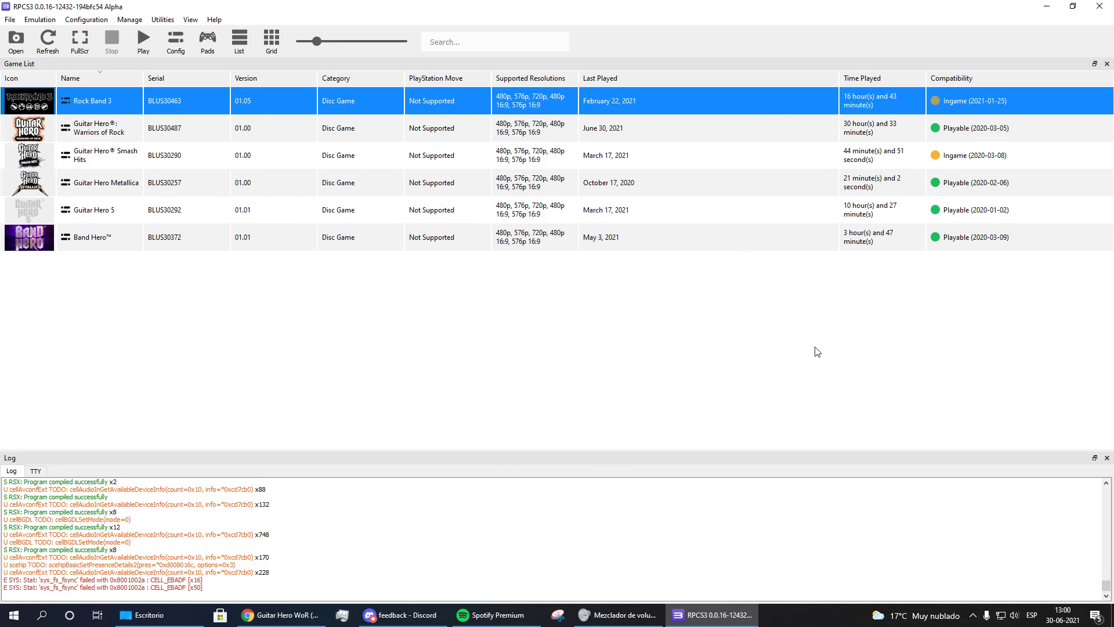